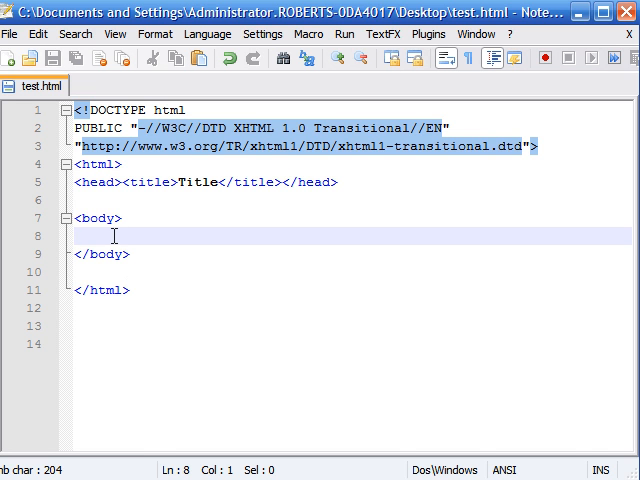
mouse_move(266, 236)
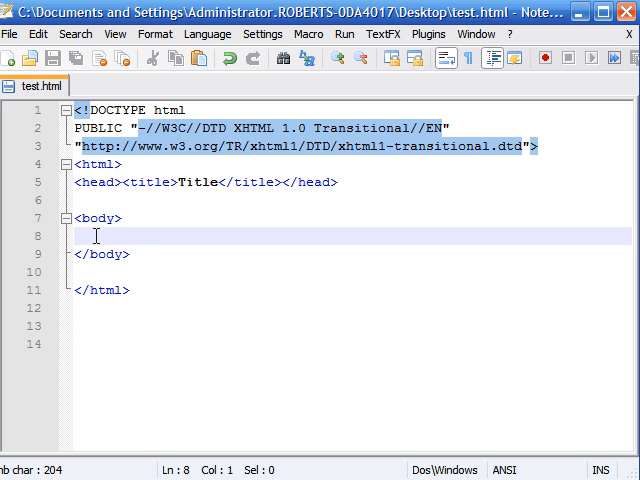
Write 'this is text' in the body and repeat it many times, then check it in the preview.
text(t)
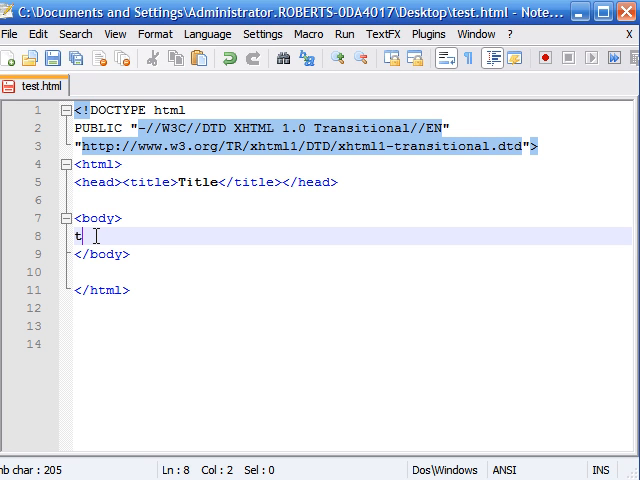
text(his is text)
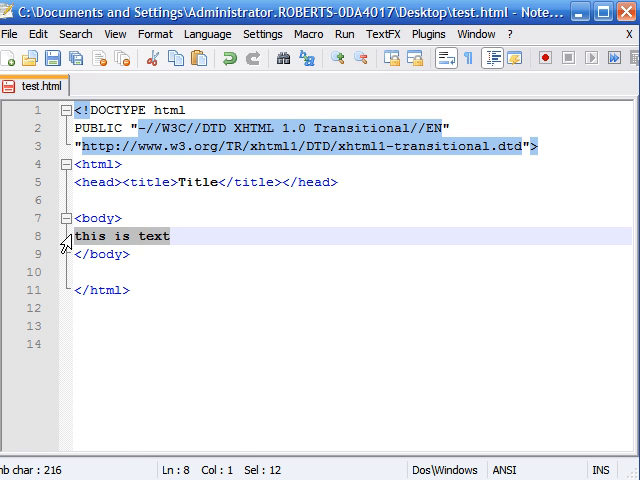
click(196, 236)
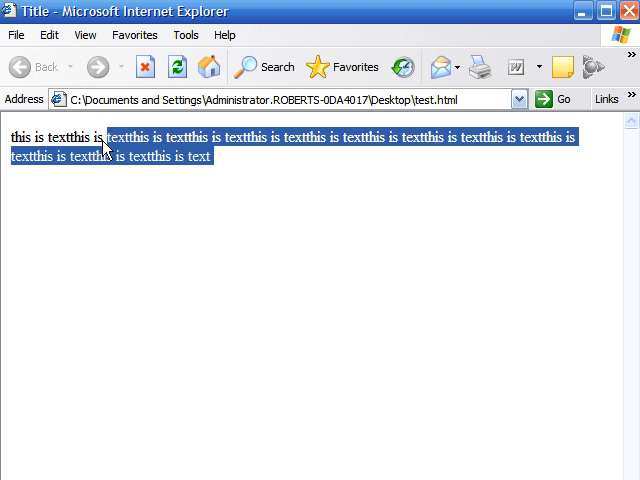
click(220, 164)
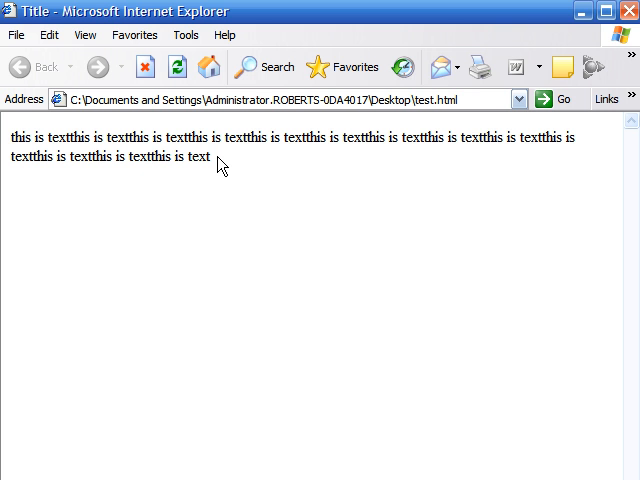
mouse_move(624, 12)
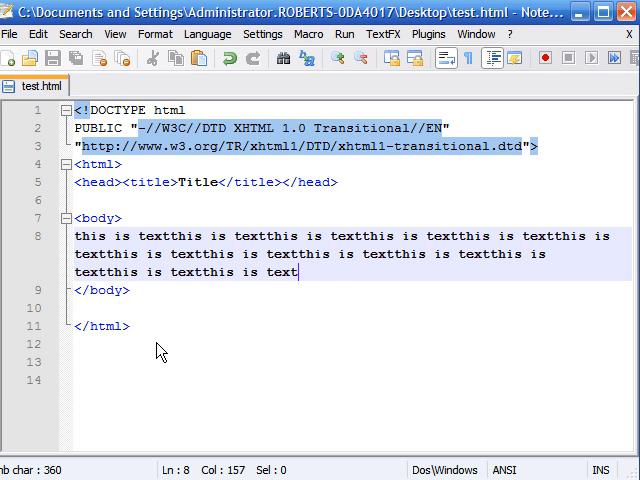
mouse_move(310, 276)
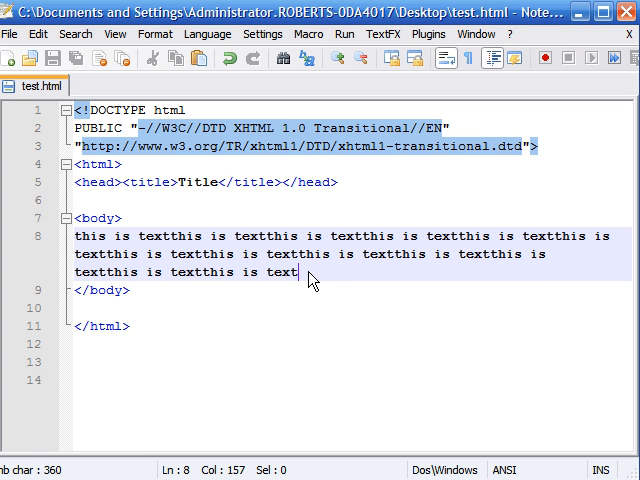
mouse_move(132, 248)
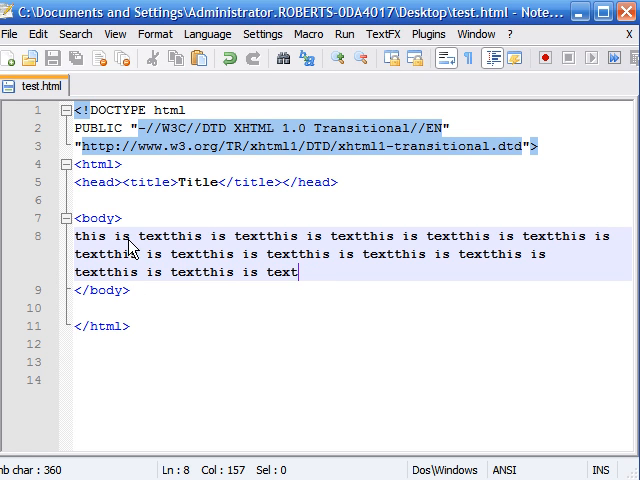
mouse_move(170, 248)
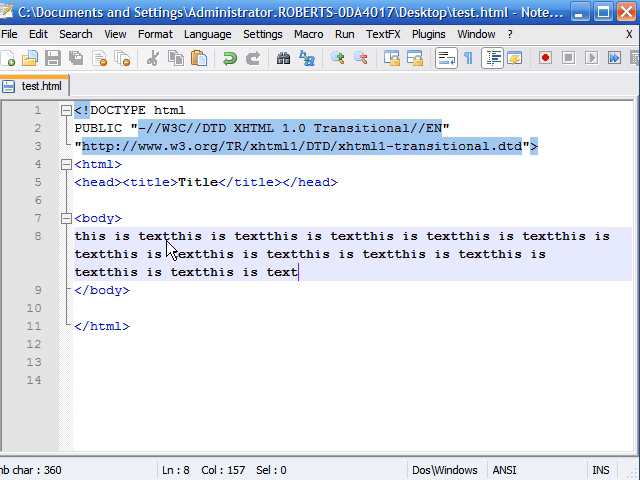
mouse_move(236, 242)
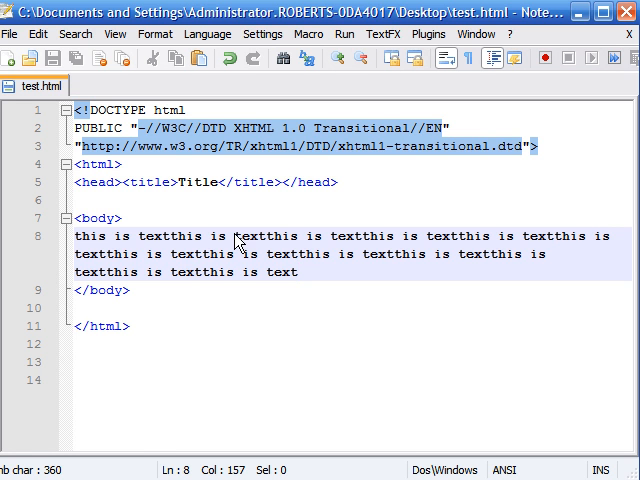
mouse_move(384, 252)
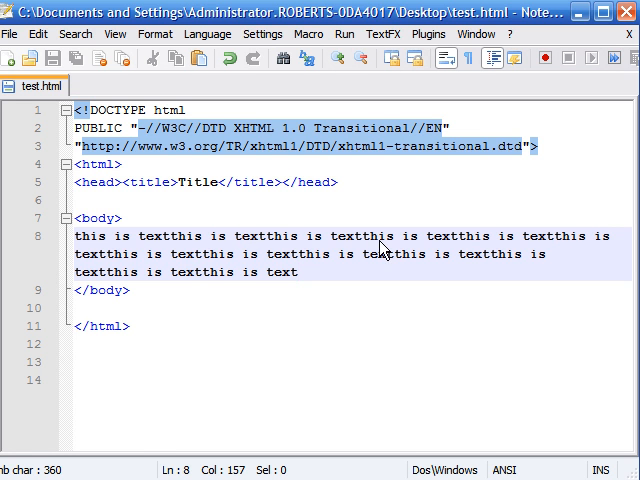
mouse_move(88, 272)
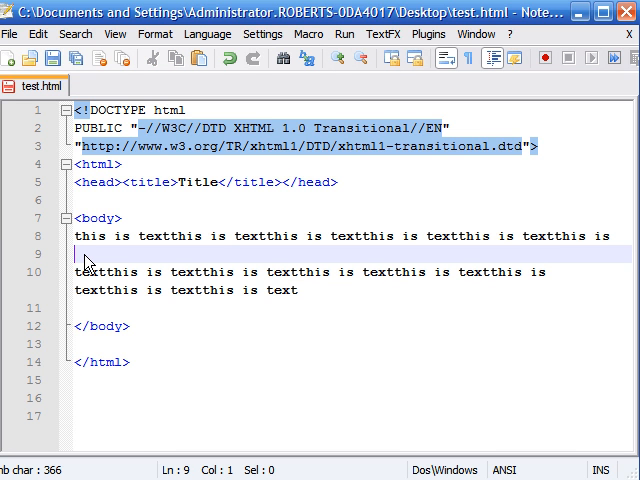
Wrap the second half of the repeated text in opening and closing <font> tags on its own line.
text(<)
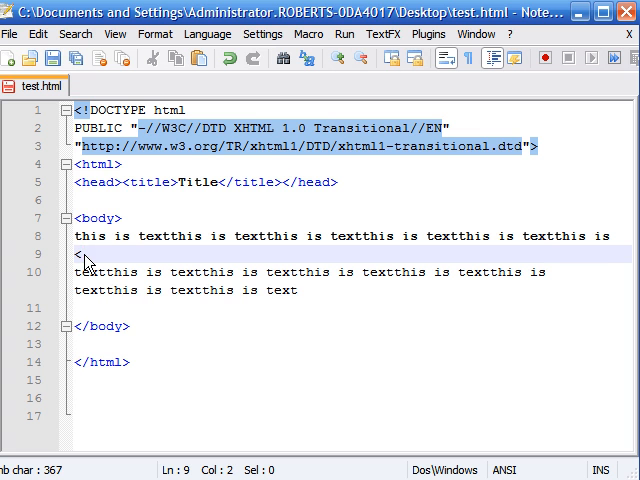
text(font>)
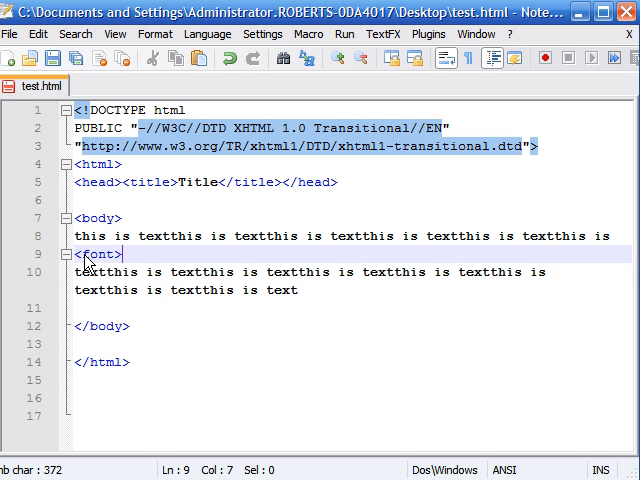
mouse_move(96, 324)
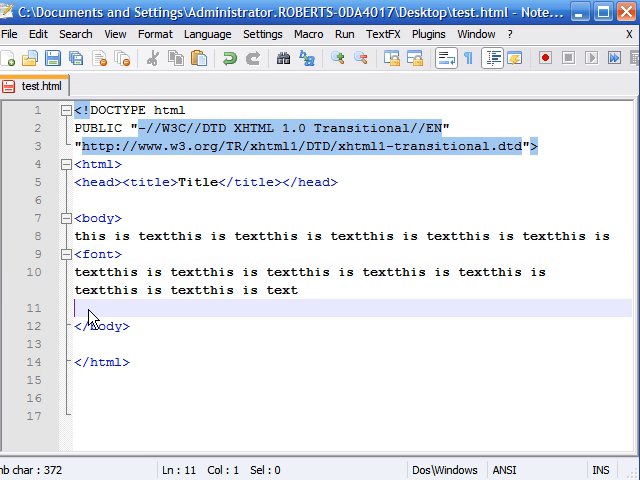
text(</font>)
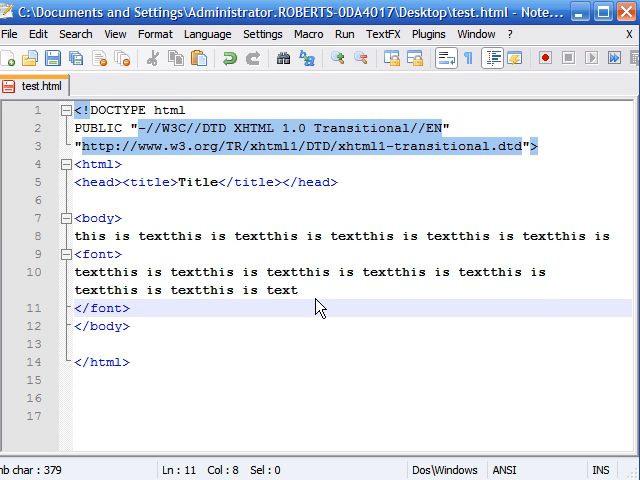
click(204, 236)
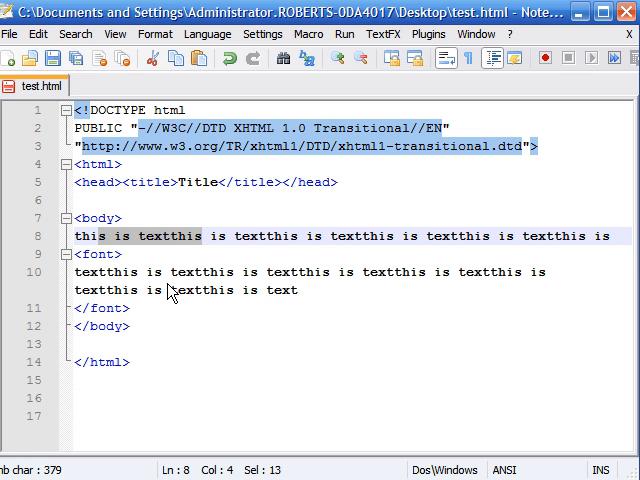
mouse_move(220, 312)
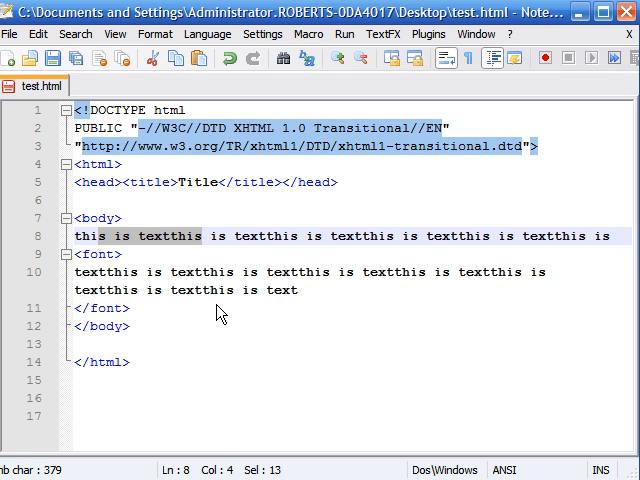
mouse_move(316, 304)
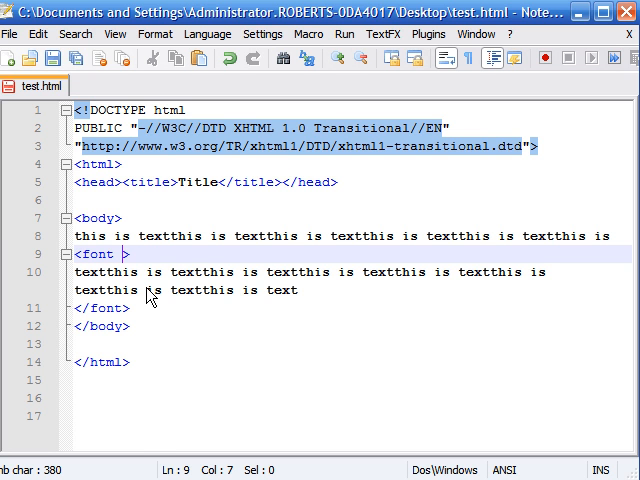
Give the opening font tag the attributes color="red" and size="7".
text(color)
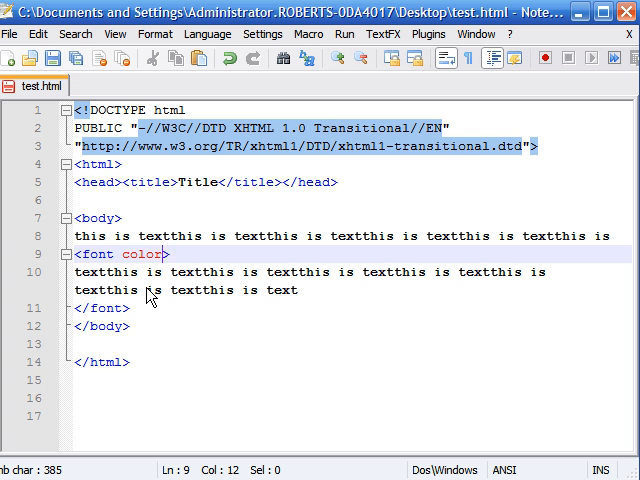
text(=")
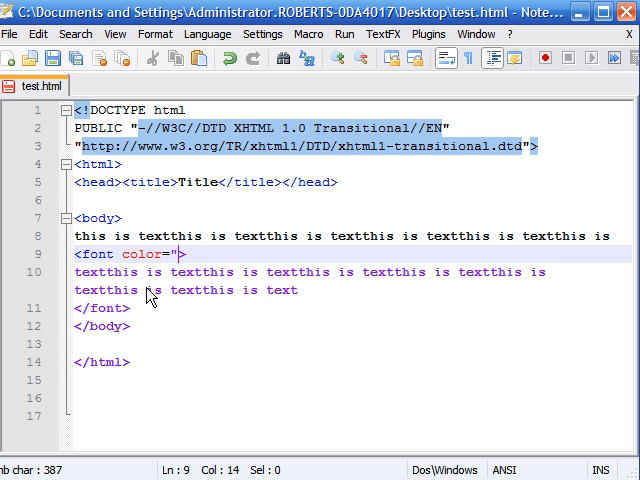
text(red)
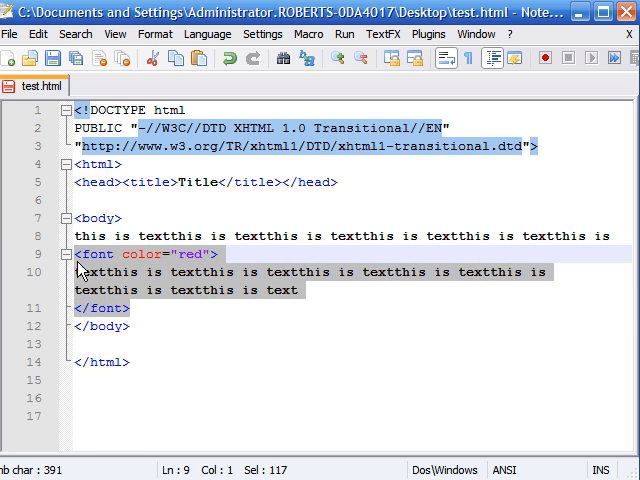
mouse_move(210, 276)
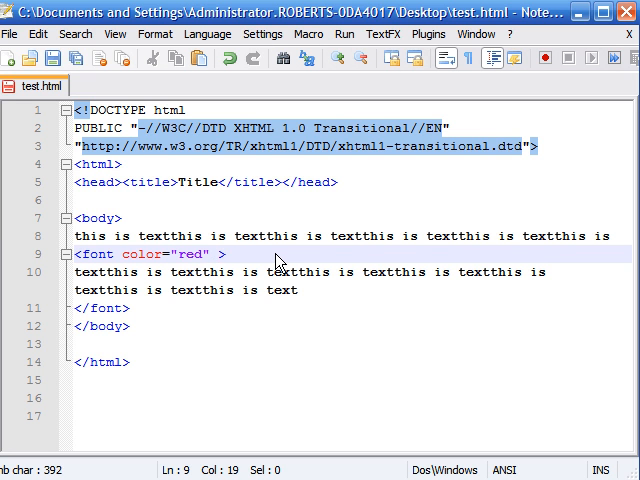
text(size)
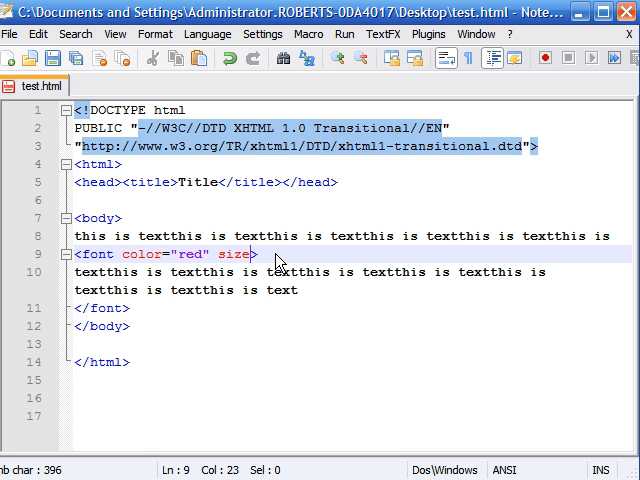
text(>)
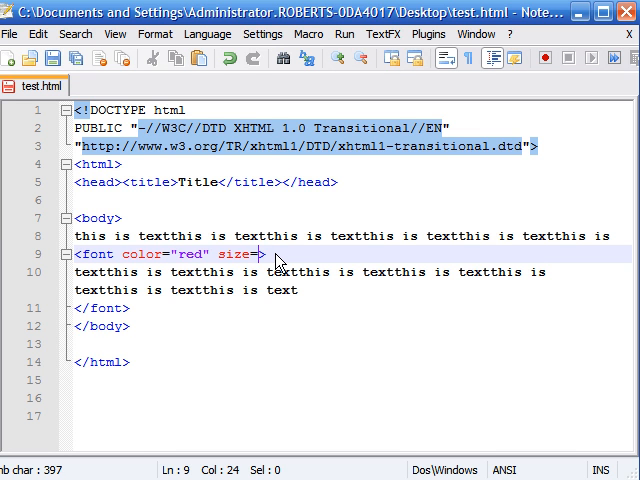
text("7)
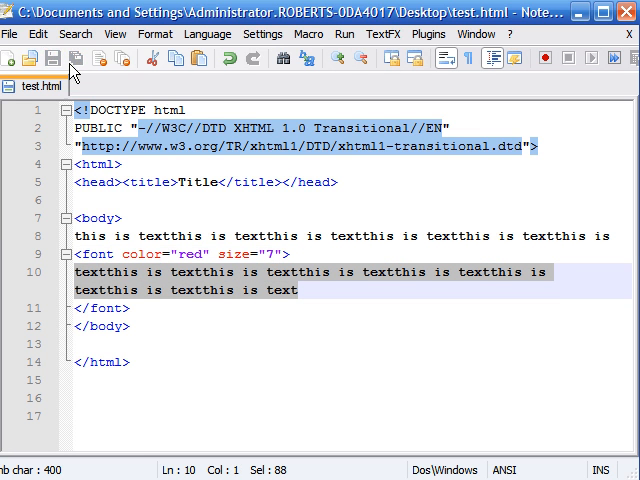
Refresh test.html in Internet Explorer to show the red size-7 rendering.
click(344, 32)
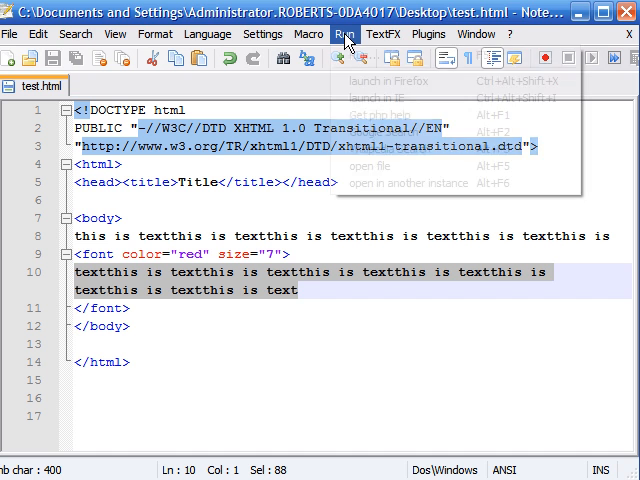
click(336, 170)
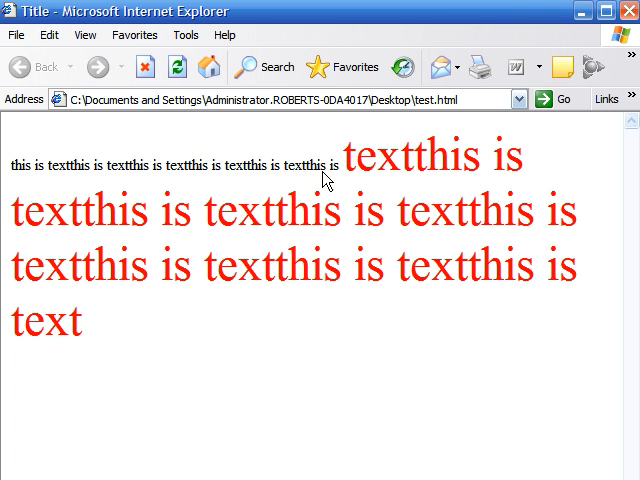
mouse_move(20, 176)
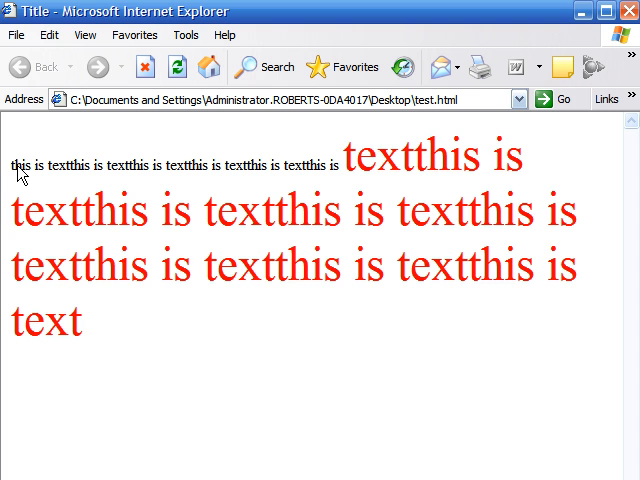
mouse_move(44, 178)
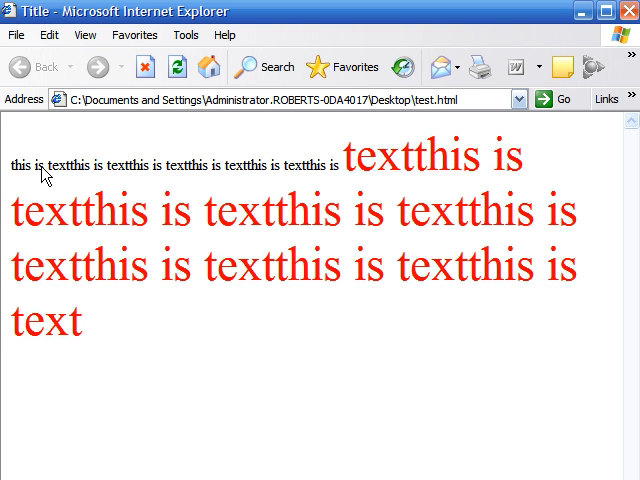
mouse_move(132, 328)
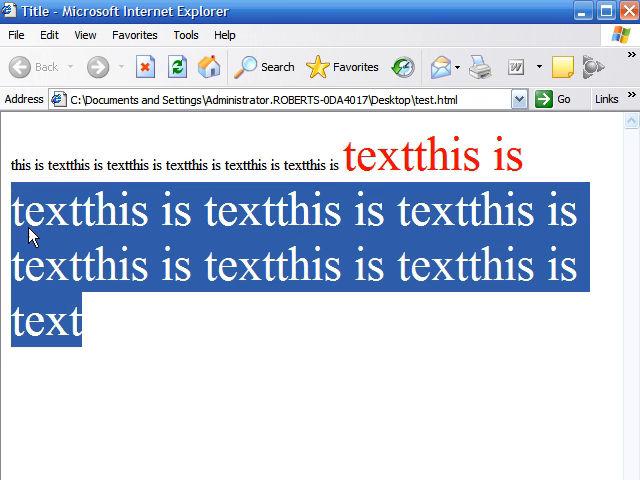
click(348, 170)
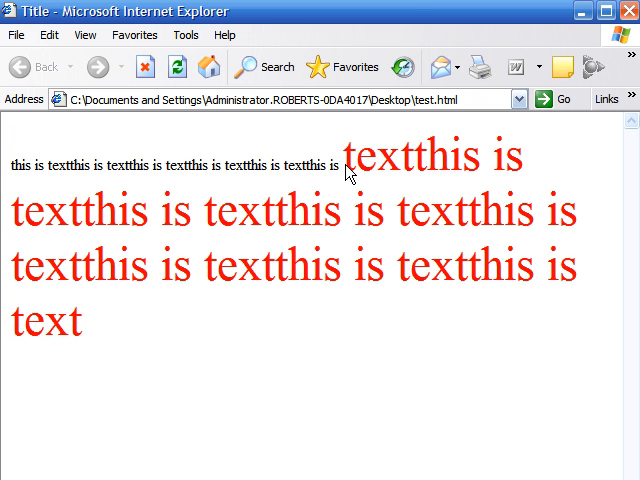
Highlight the large red text, then the small plain text, to compare the two halves.
drag(350, 158, 84, 330)
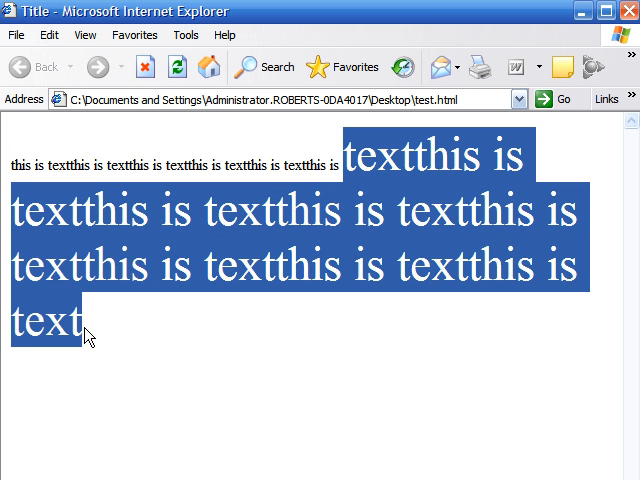
mouse_move(108, 336)
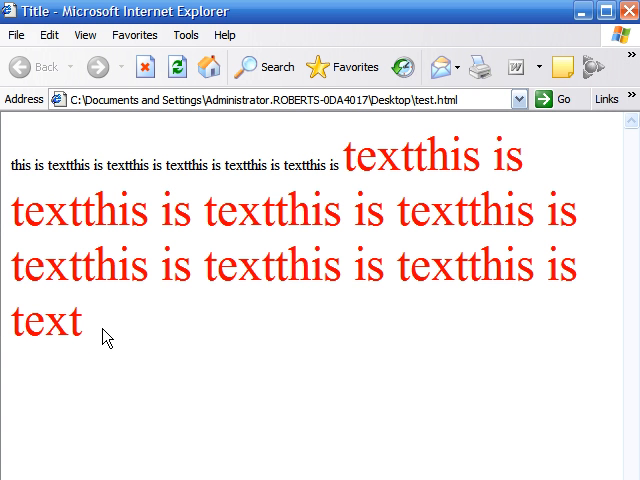
mouse_move(92, 330)
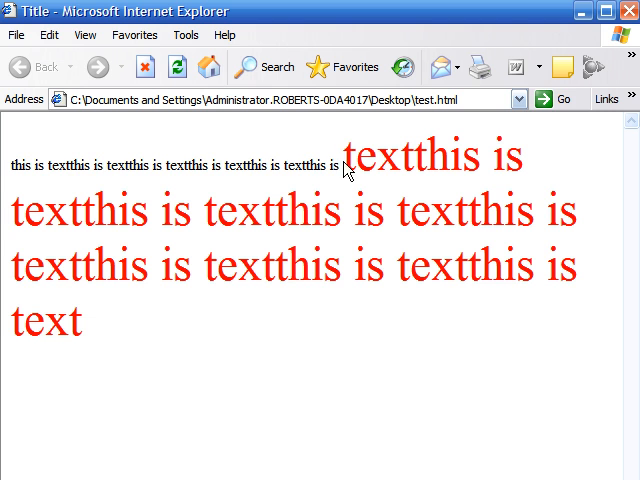
drag(342, 168, 10, 168)
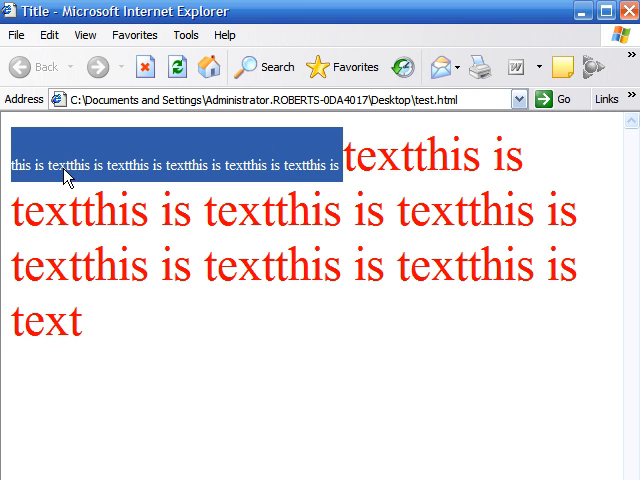
click(404, 176)
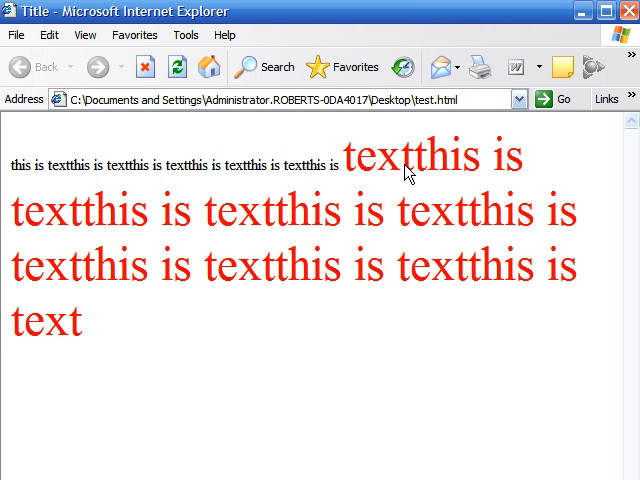
mouse_move(292, 284)
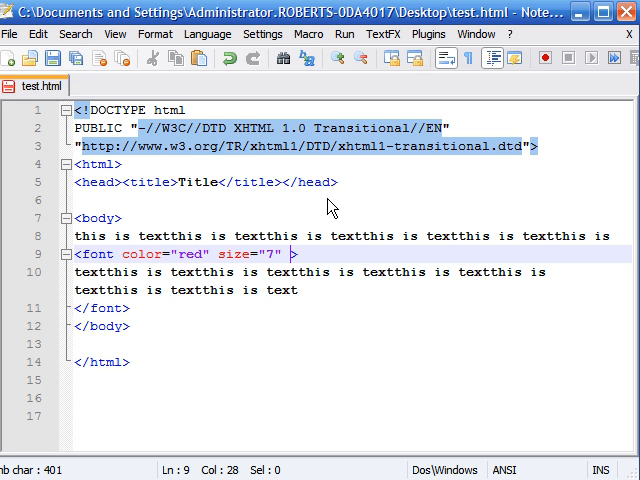
Add face="Arial" to the font tag after size="7" and go to the browser preview.
text(face=")
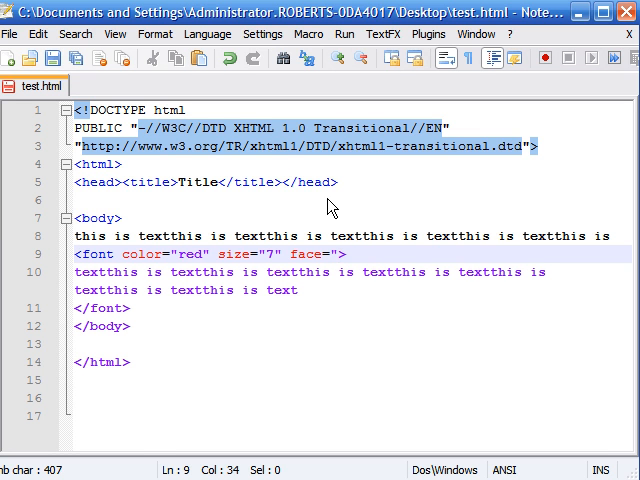
text(Arial")
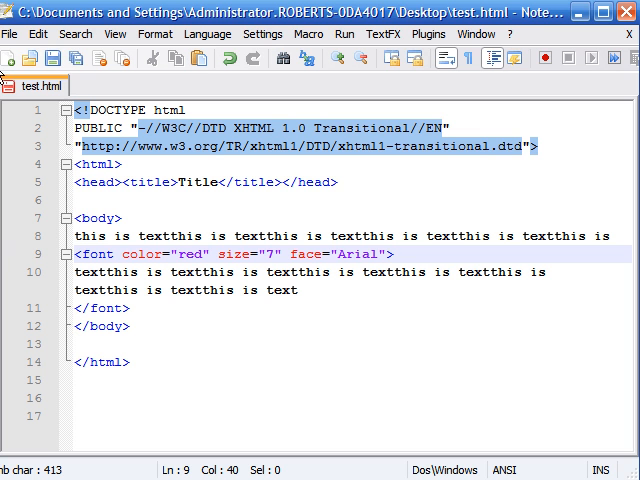
click(344, 34)
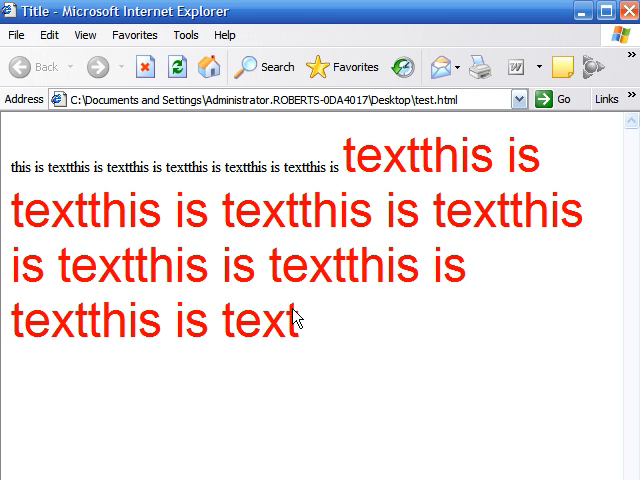
Highlight part of the small plain text beside the large red Arial text in the preview.
drag(156, 176, 270, 176)
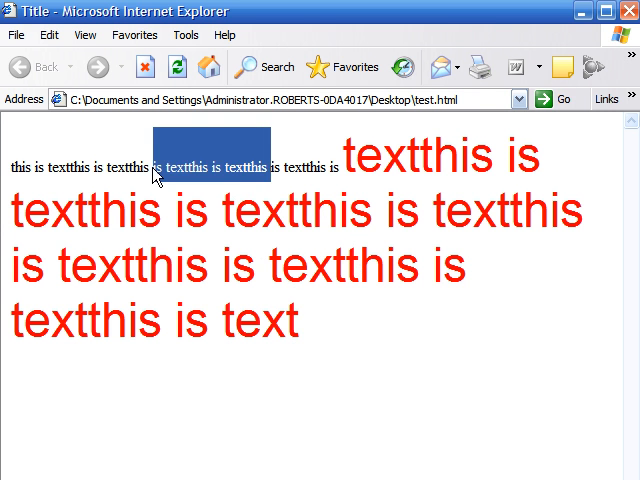
click(300, 330)
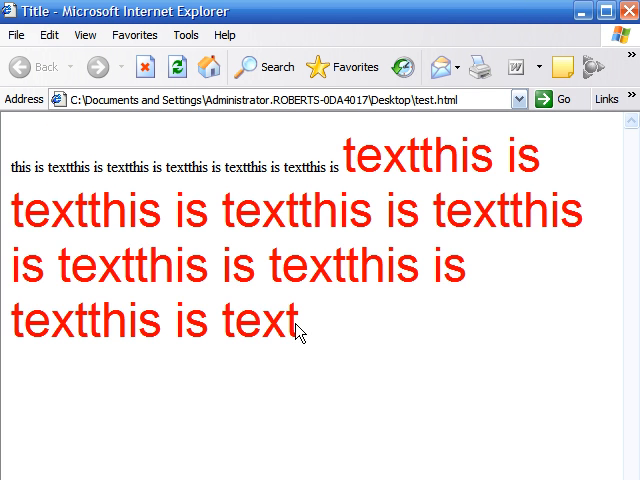
mouse_move(392, 260)
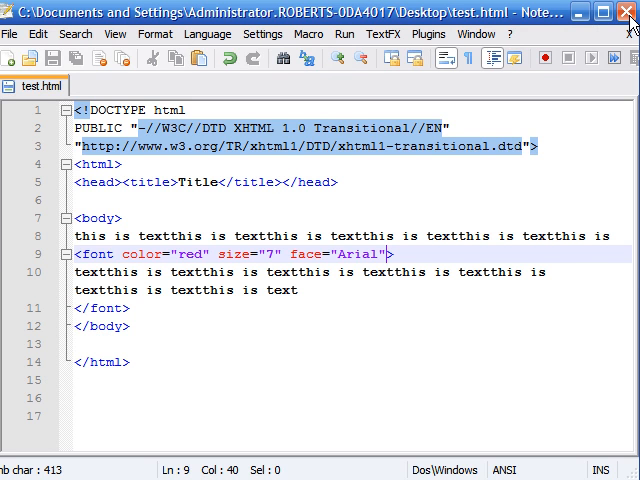
mouse_move(318, 298)
text(<p)
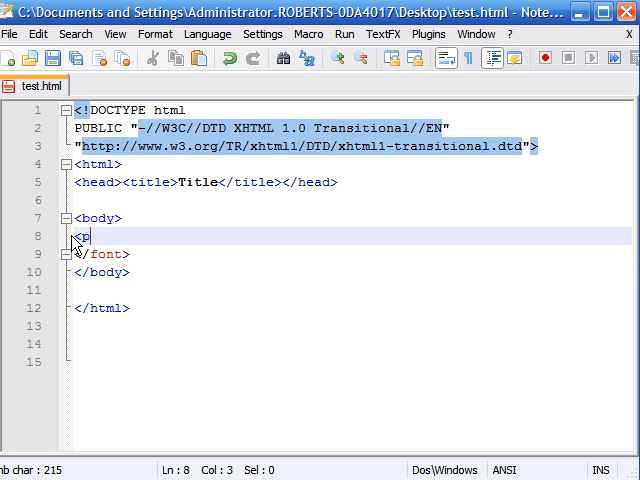
Write a <p> paragraph of 'this text' repeated by copy-paste, closed with </p>.
text(>)
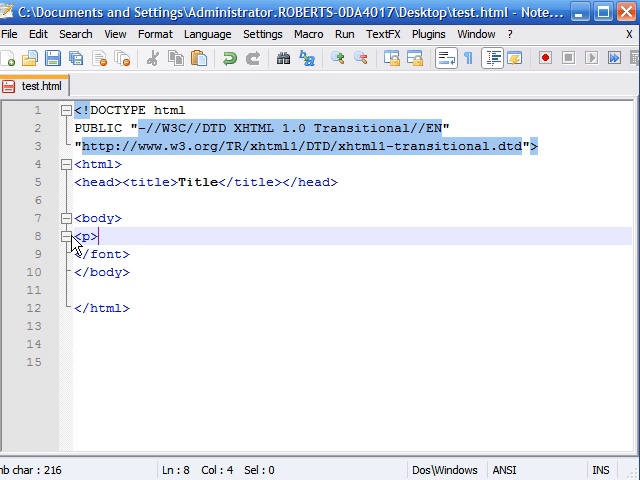
text(this text)
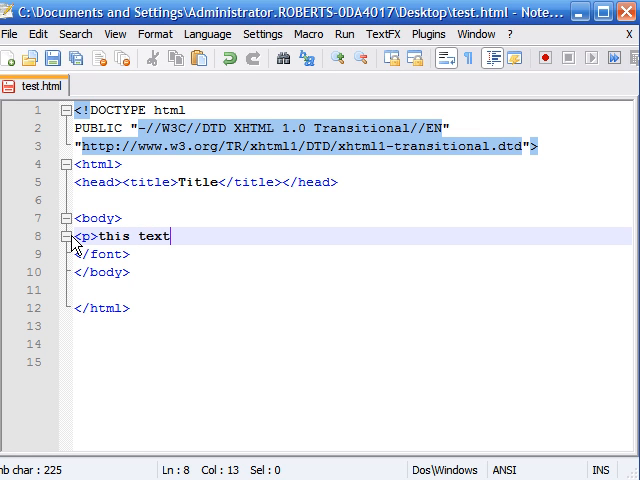
mouse_move(182, 248)
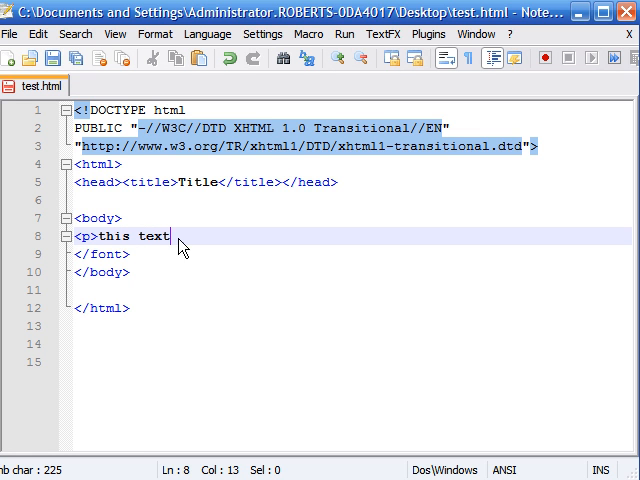
right_click(150, 240)
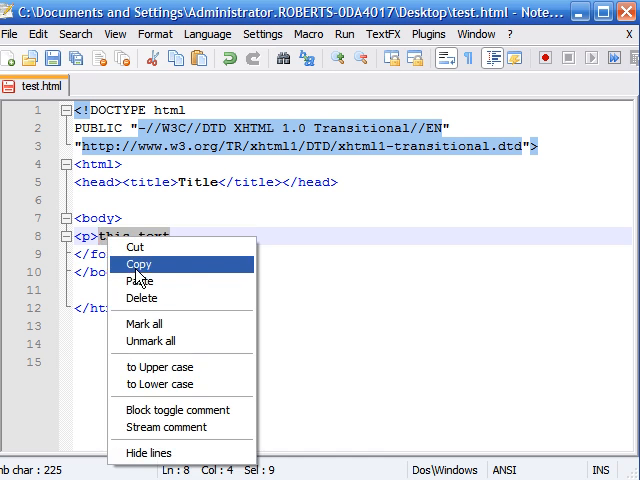
click(144, 280)
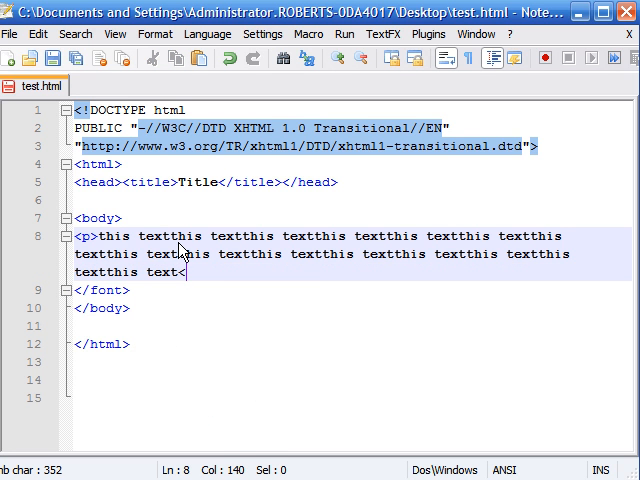
text(</p>)
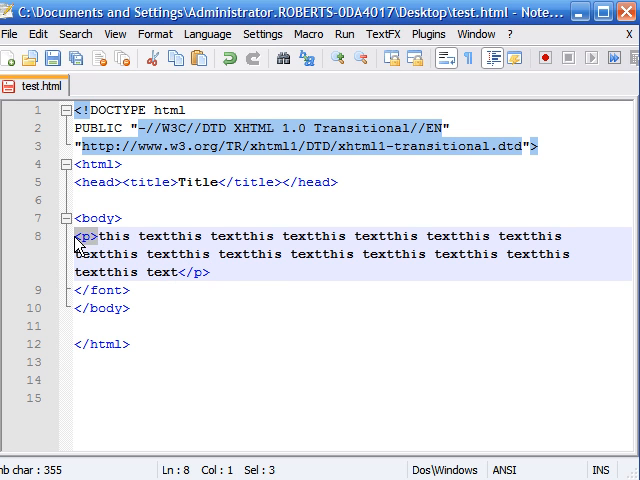
Wrap the paragraph's text in <font color="red">…</font> and go to the preview.
click(178, 272)
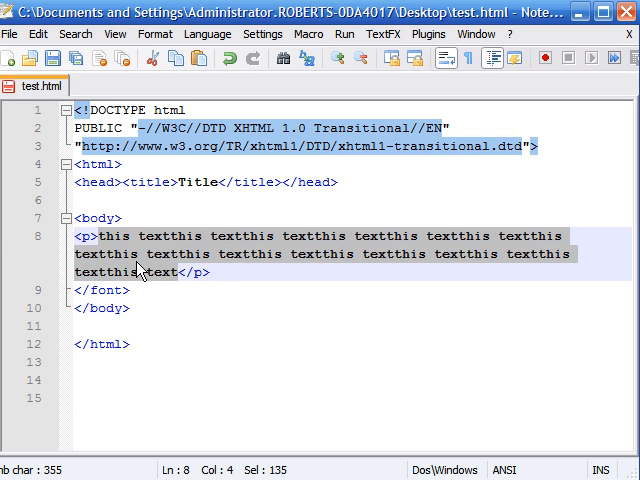
click(160, 272)
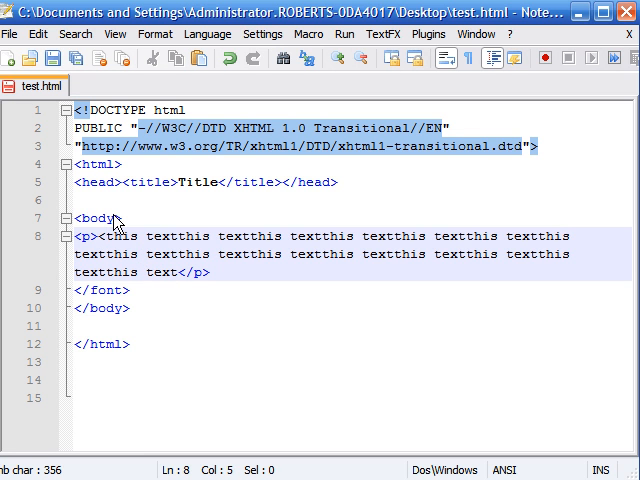
text(<font>)
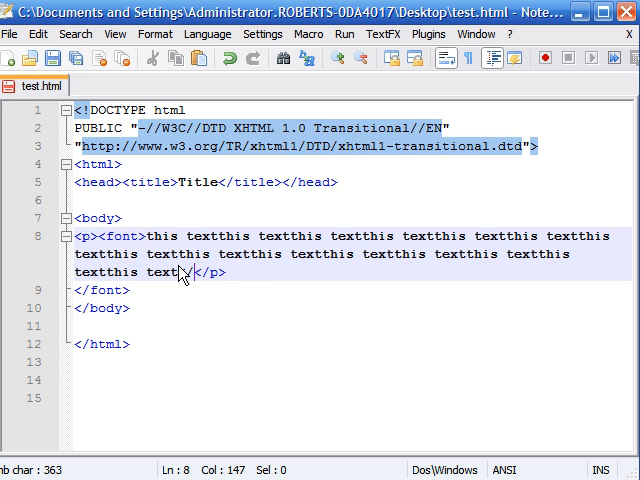
text(</font></)
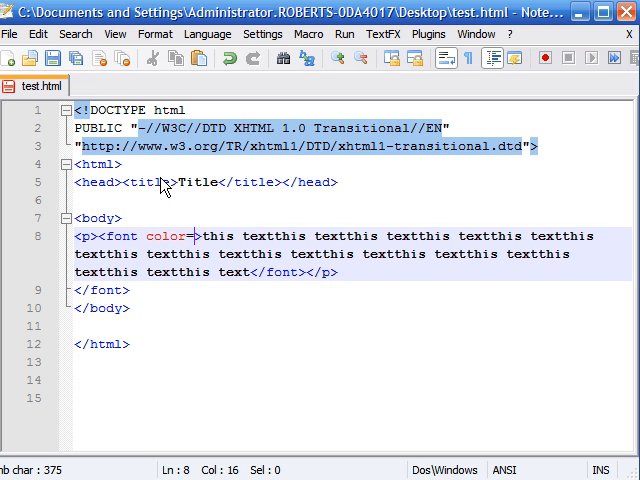
text("red">)
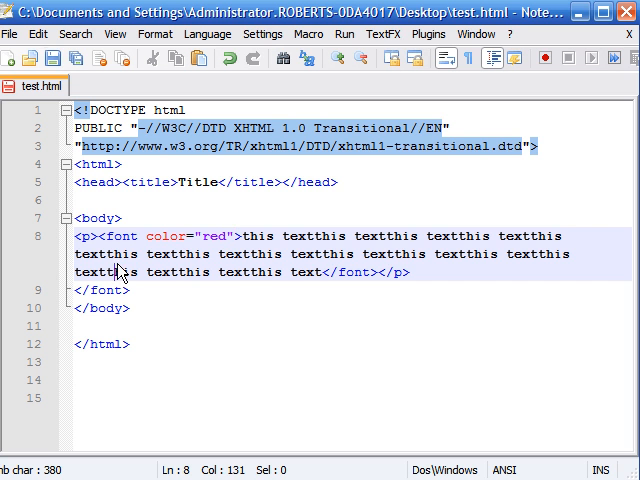
click(344, 32)
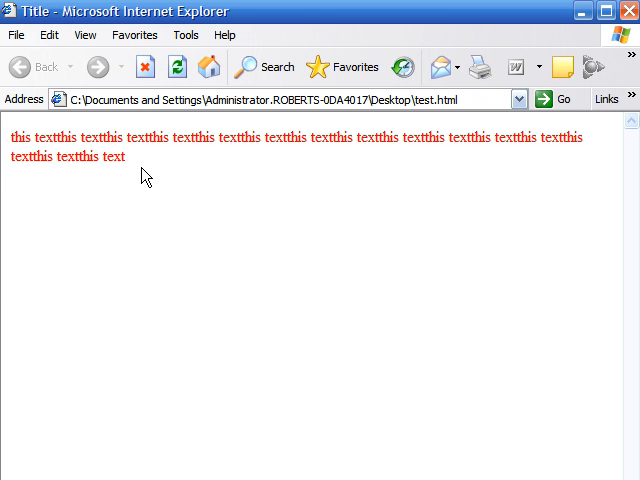
mouse_move(158, 170)
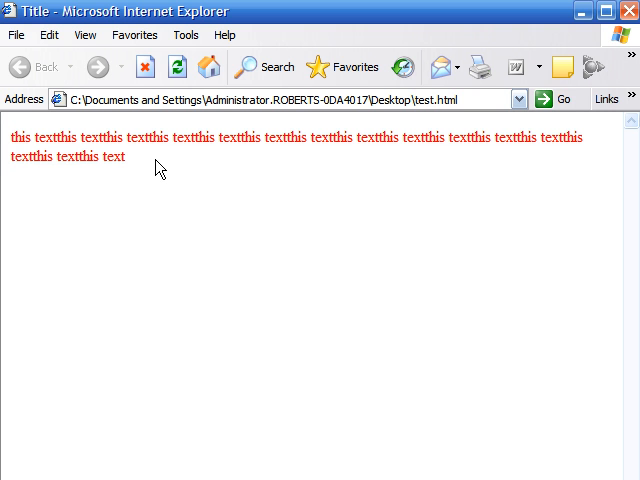
mouse_move(212, 204)
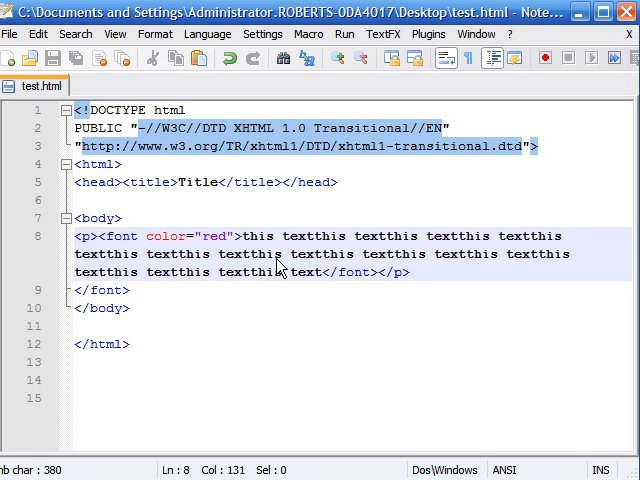
mouse_move(424, 288)
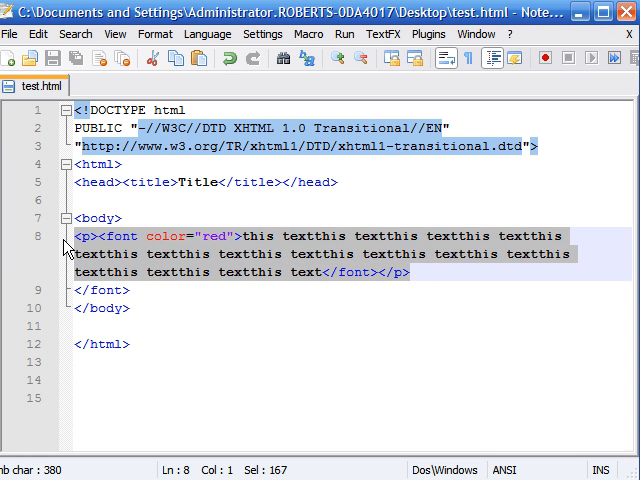
Delete the red paragraph line and its leftover closing font tag from the body.
key(Delete)
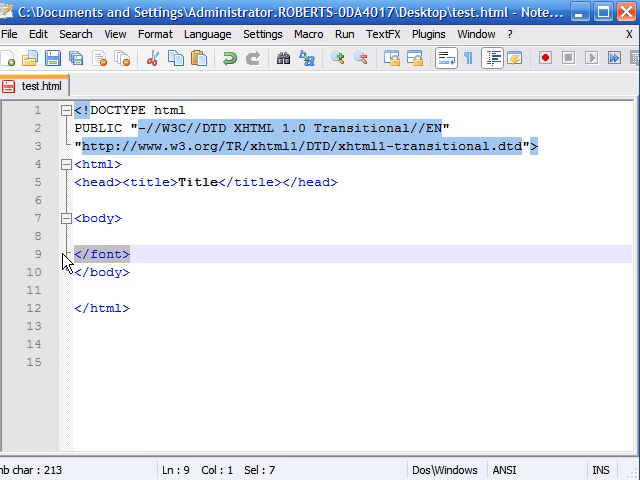
key(Delete)
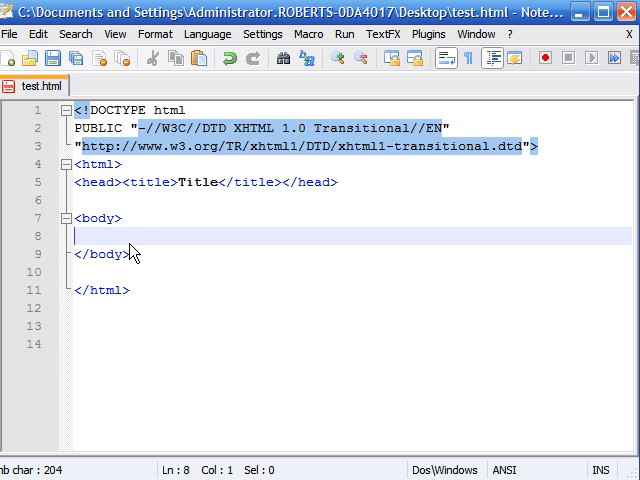
Write 'this is text' wrapped in <strong>…</strong> as the body's first line.
text(thi)
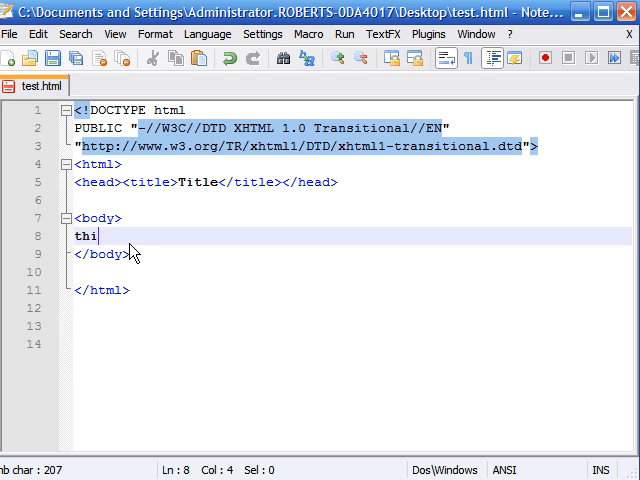
text(s is text)
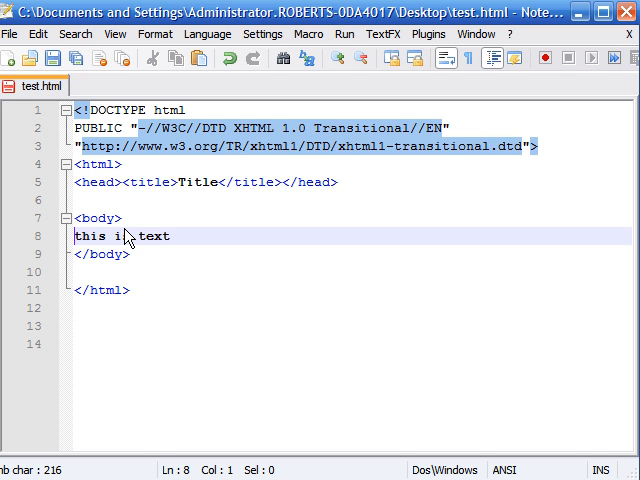
text(<)
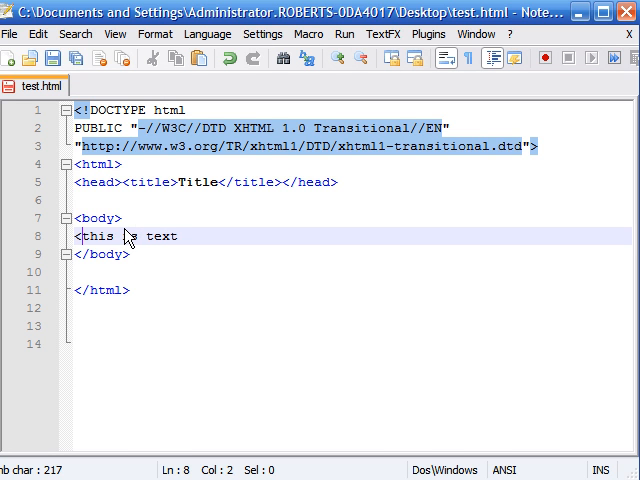
text(s)
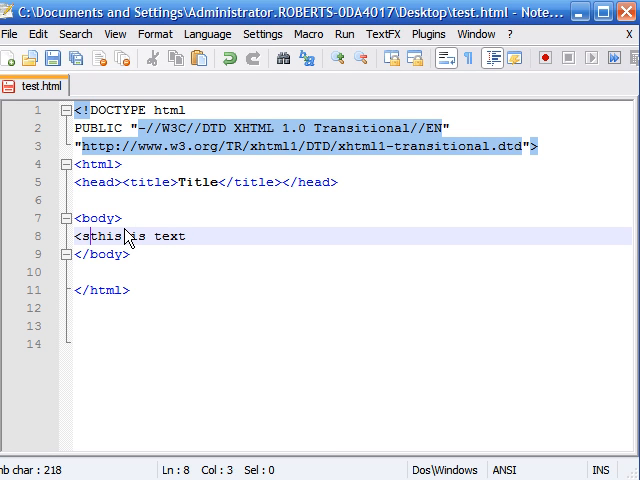
text(trong>)
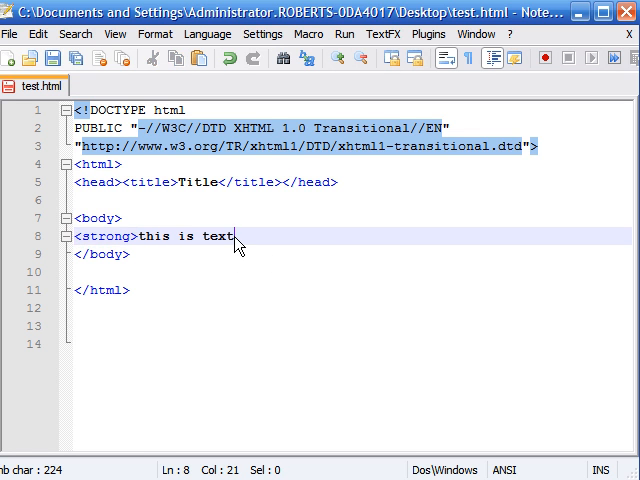
mouse_move(330, 234)
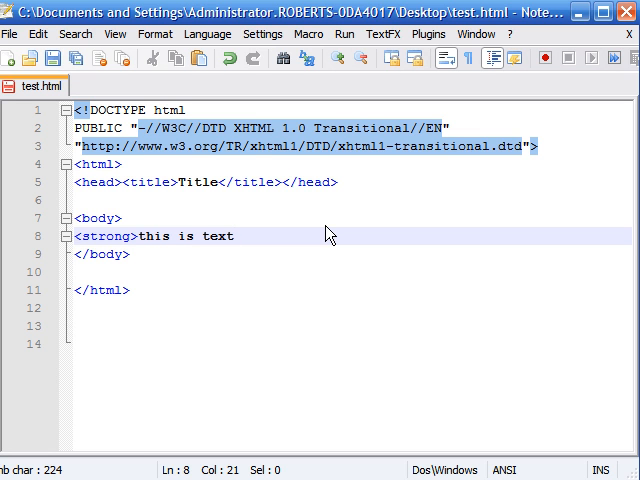
text(</st)
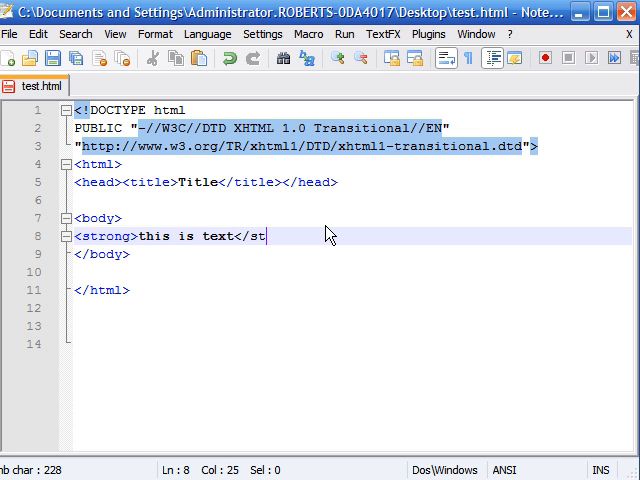
text(rong>)
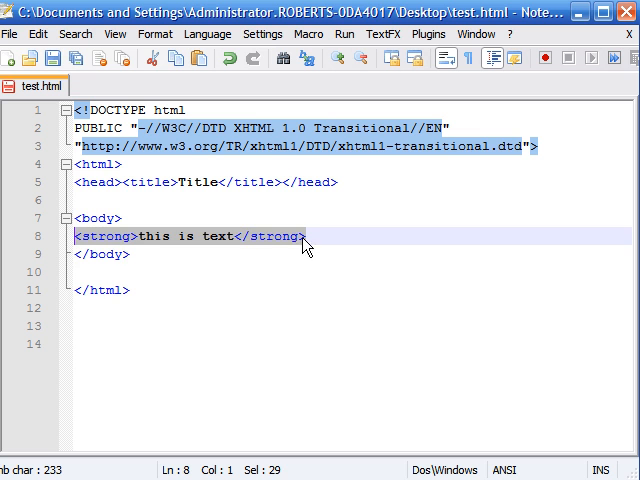
key(Enter)
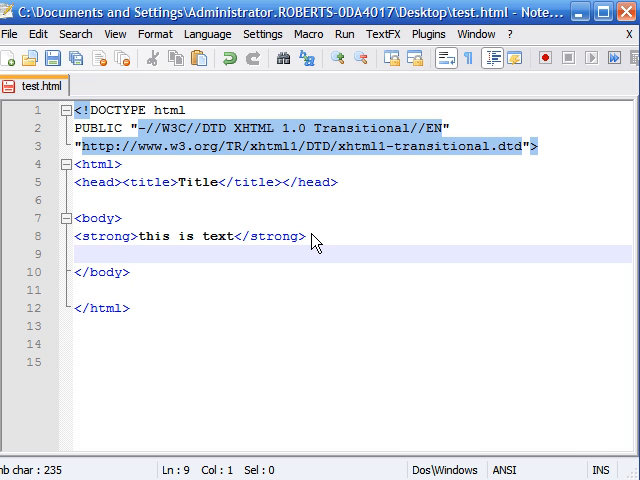
Write '<em>this is italics</em>' on the second body line.
text(<)
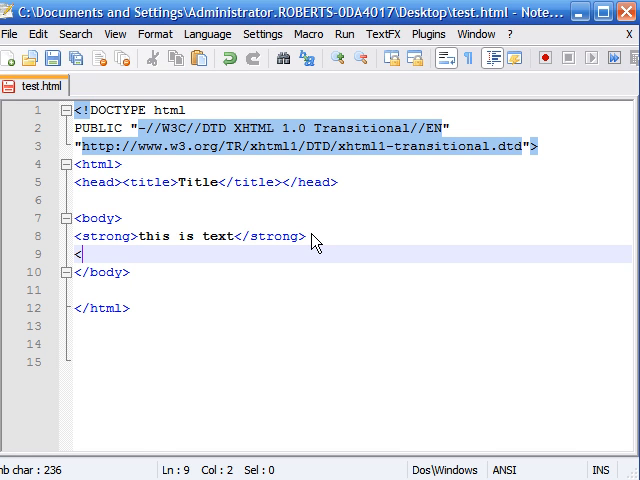
text(em)
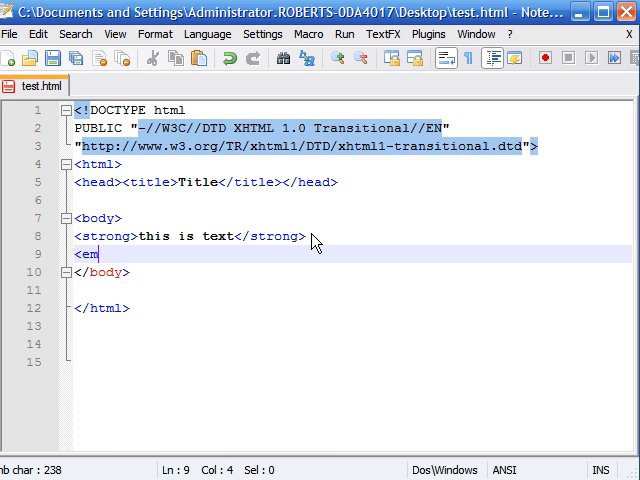
text(>)
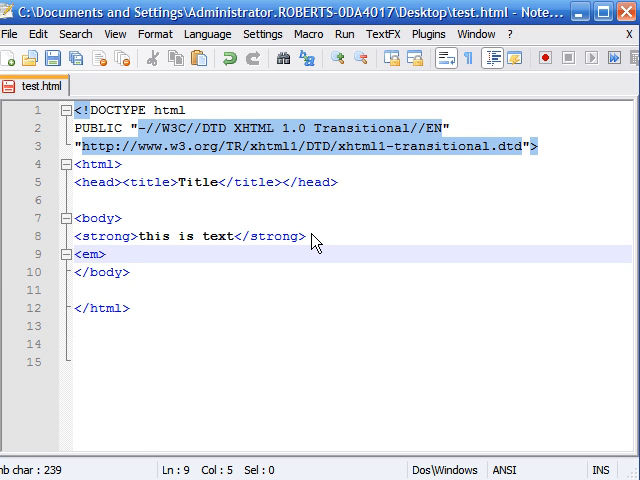
text(this is)
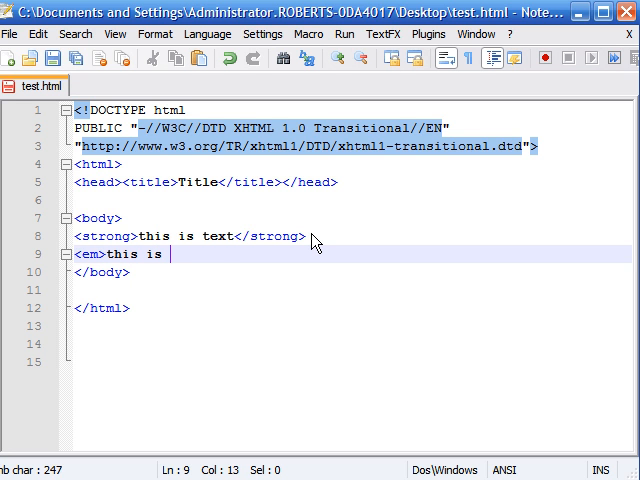
text(italics)
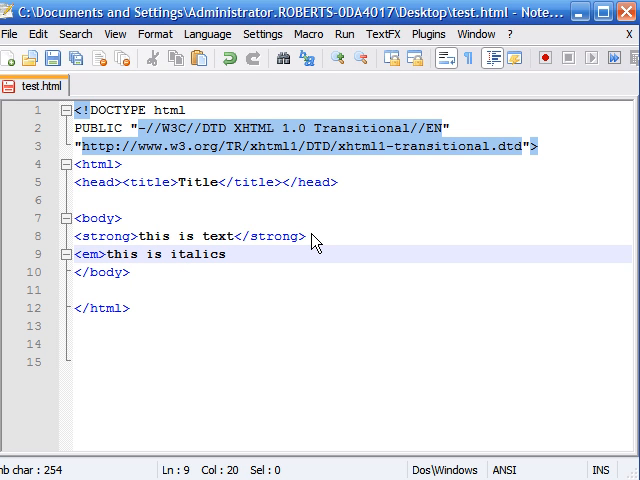
text(</em>)
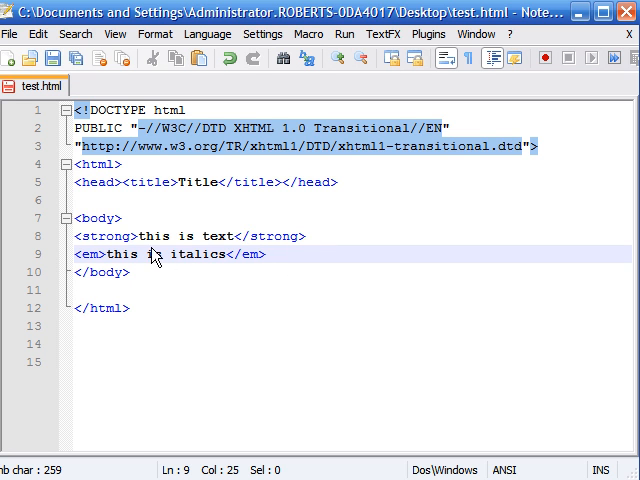
Point out the strong and em tag names on lines 8 and 9.
click(136, 236)
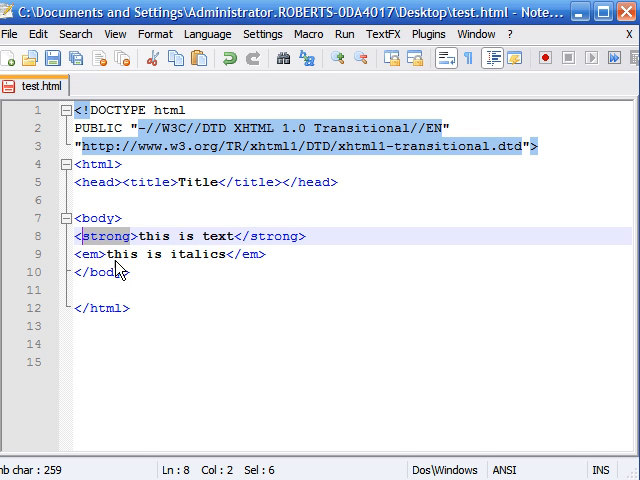
click(138, 254)
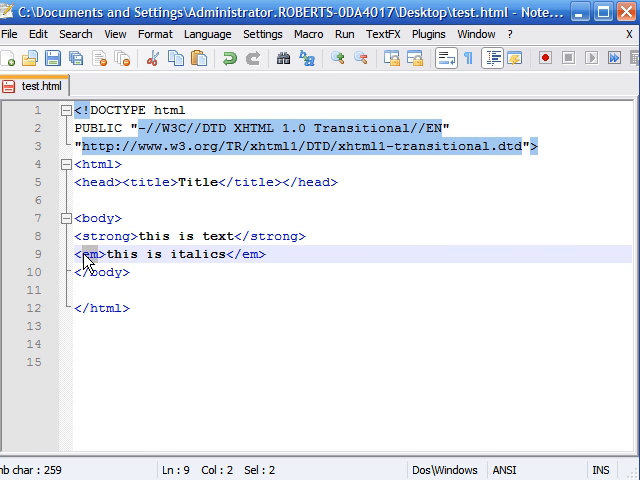
mouse_move(344, 32)
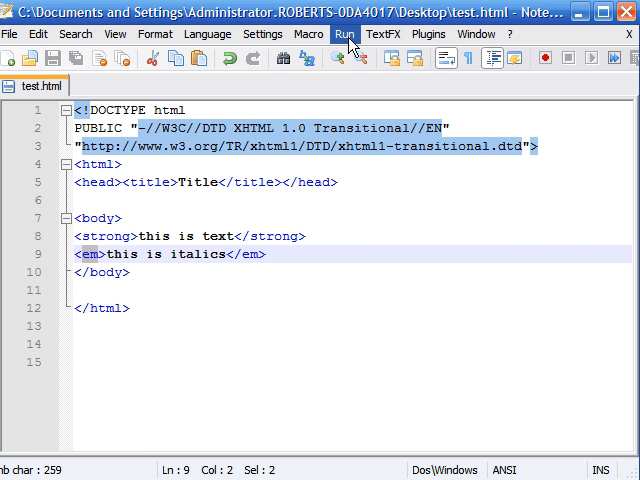
mouse_move(380, 98)
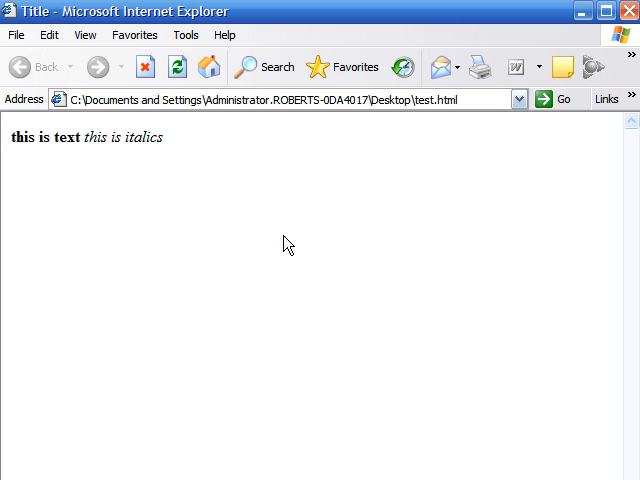
mouse_move(82, 152)
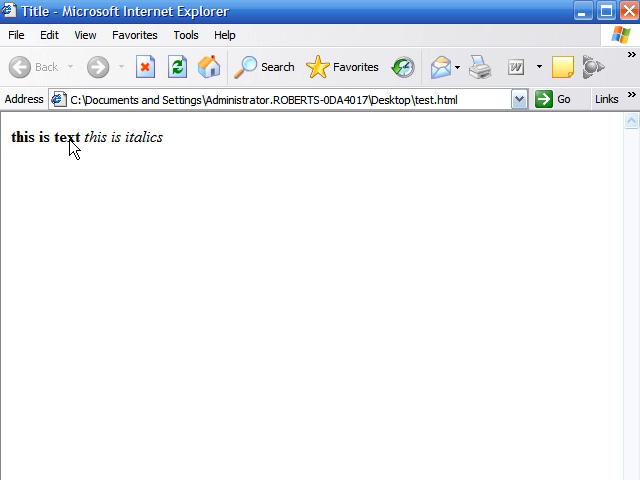
mouse_move(172, 148)
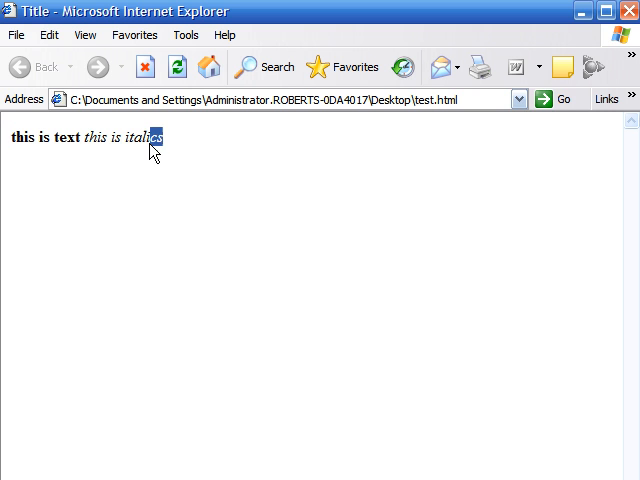
mouse_move(412, 160)
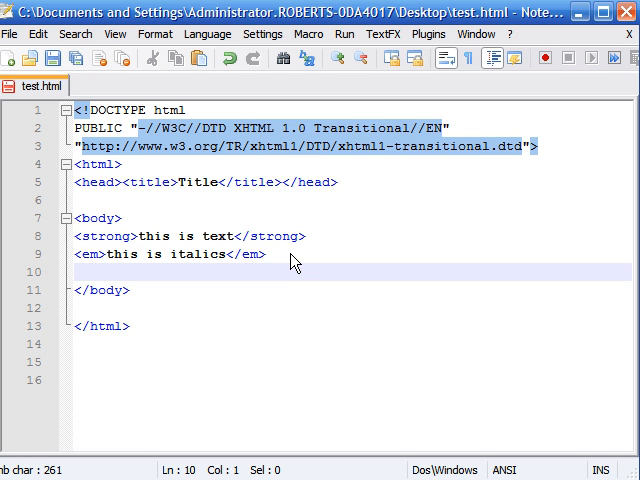
Write the body line "&copy; copyright 2007 thenewboston" using the &copy; entity.
text(&)
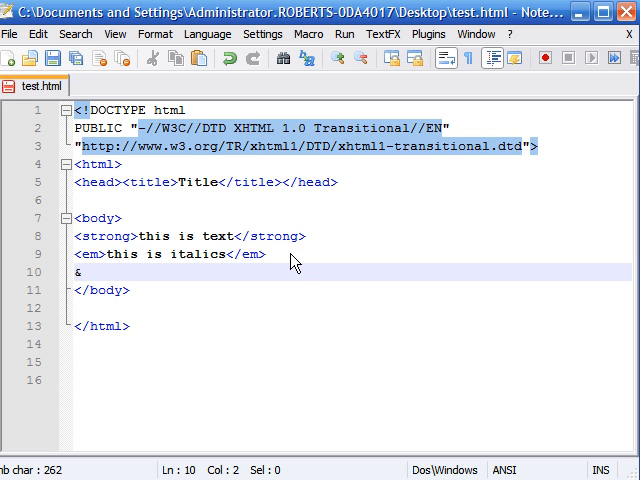
text(copy;)
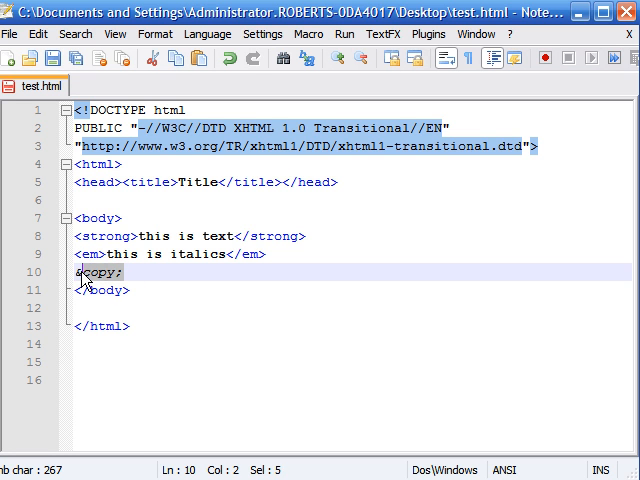
click(144, 272)
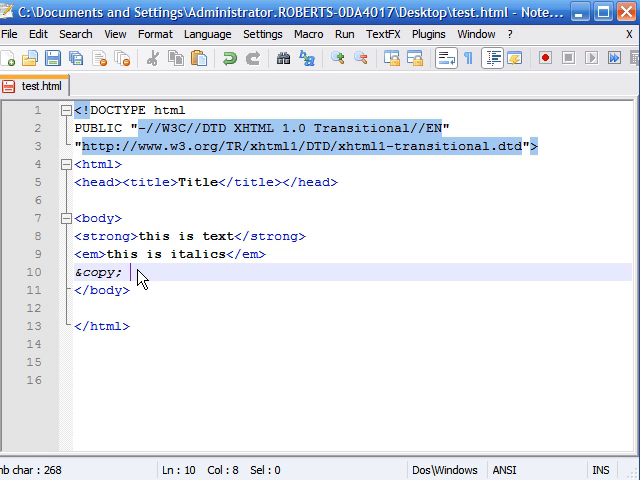
text(copyright)
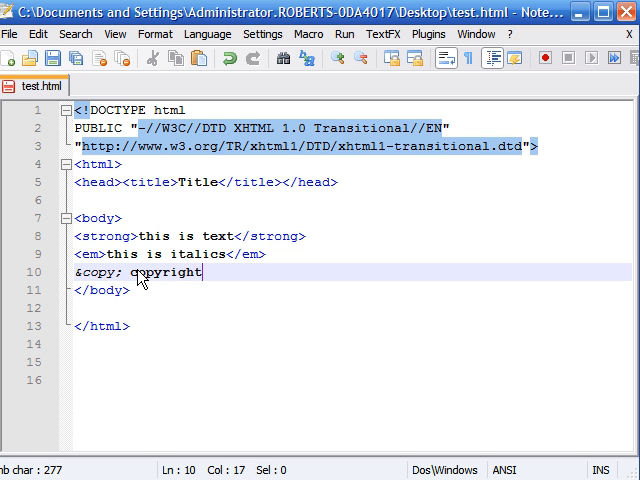
text(2007)
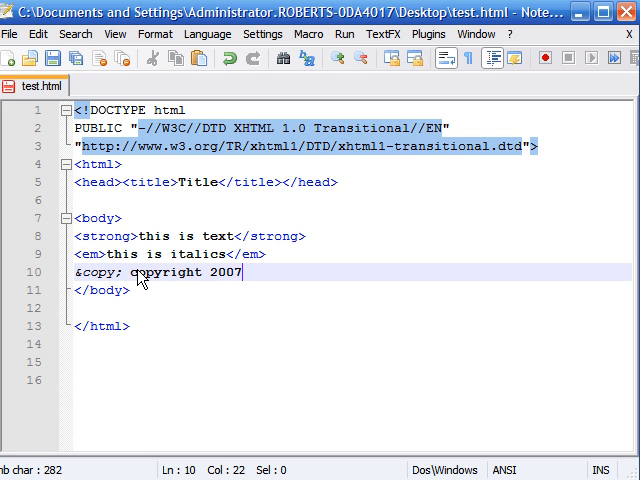
text(thenewbos)
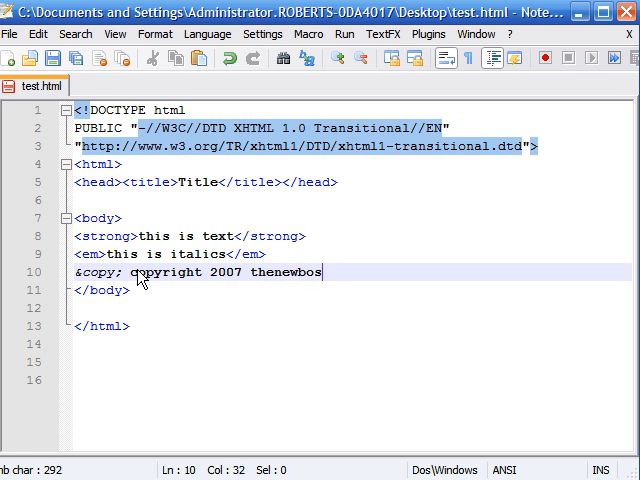
text(ton)
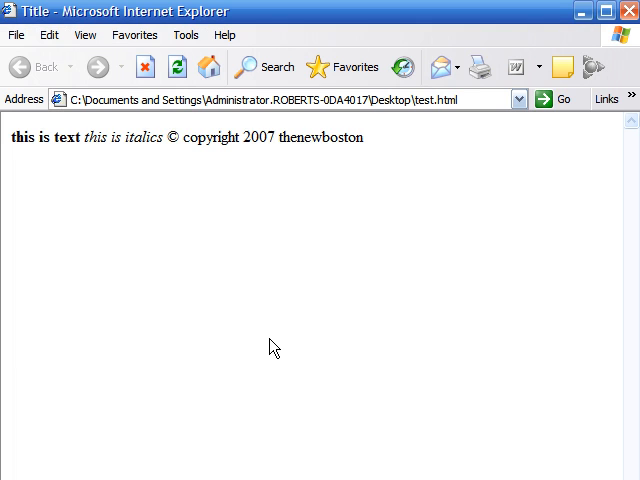
mouse_move(184, 148)
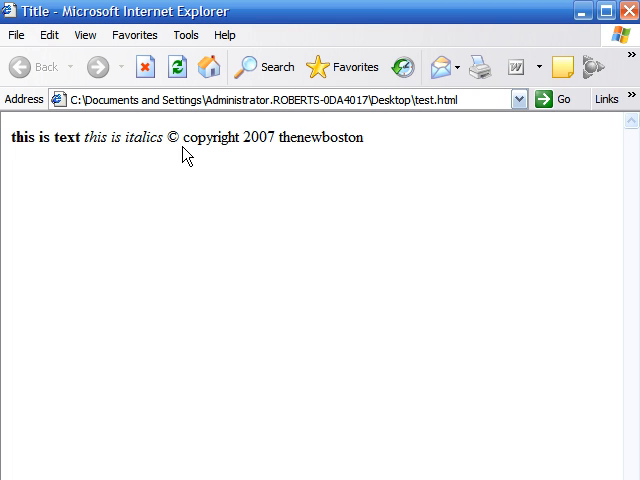
mouse_move(324, 158)
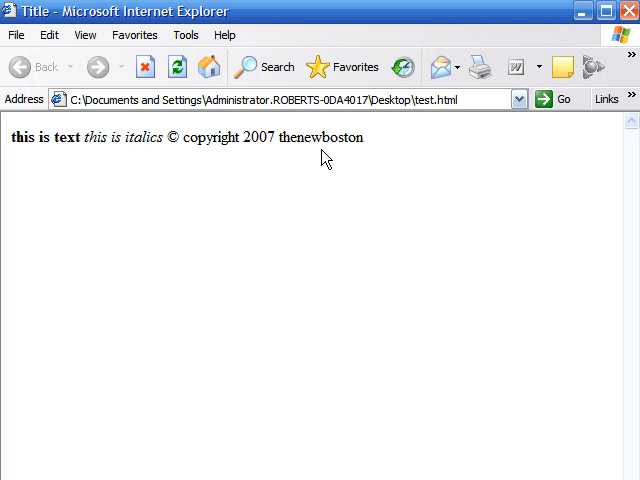
mouse_move(232, 188)
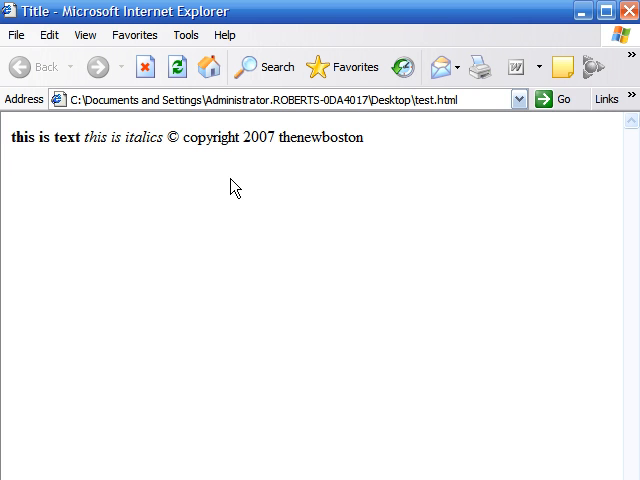
mouse_move(218, 180)
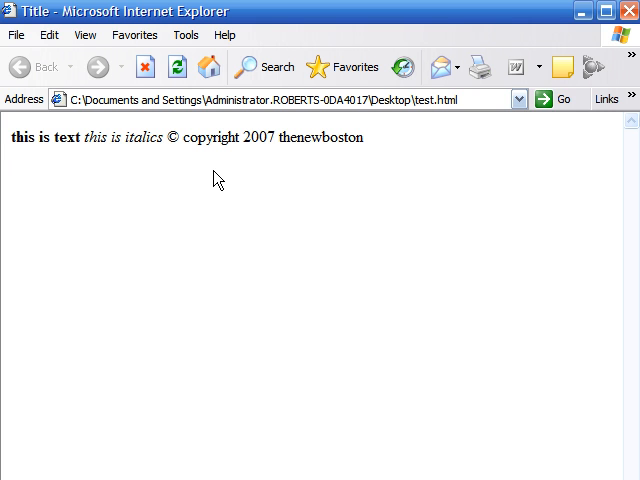
mouse_move(206, 156)
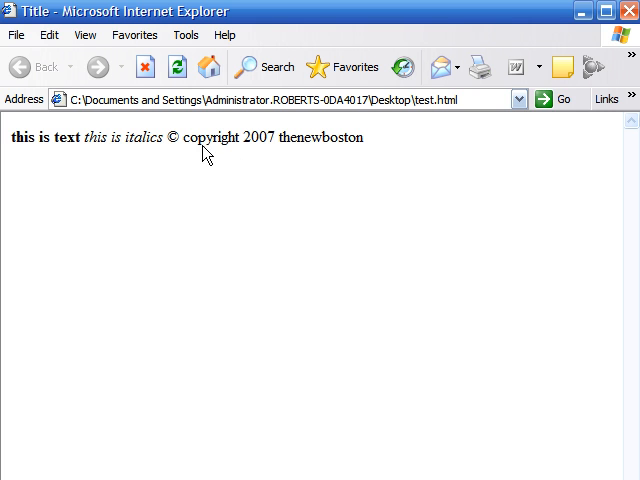
mouse_move(190, 148)
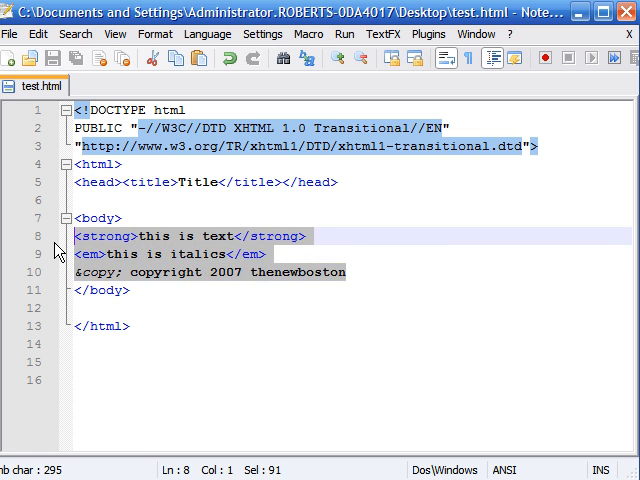
Type "this is text", a run of spaces, then "something else" as the body and save.
text(this)
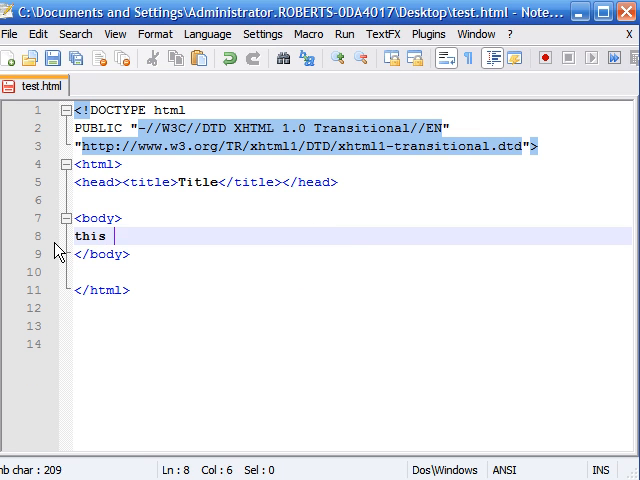
text(is text)
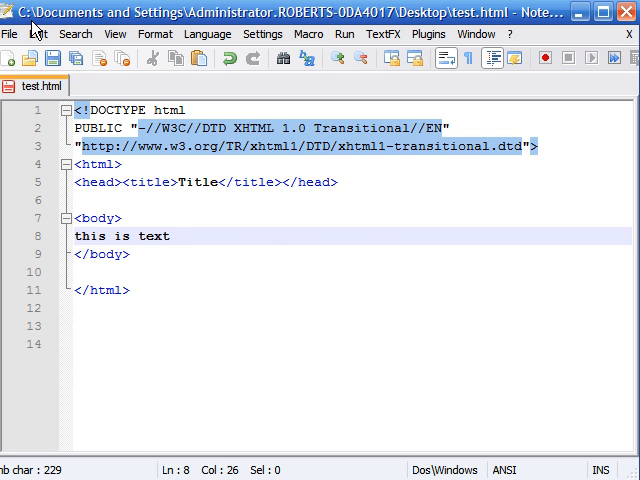
text(something else)
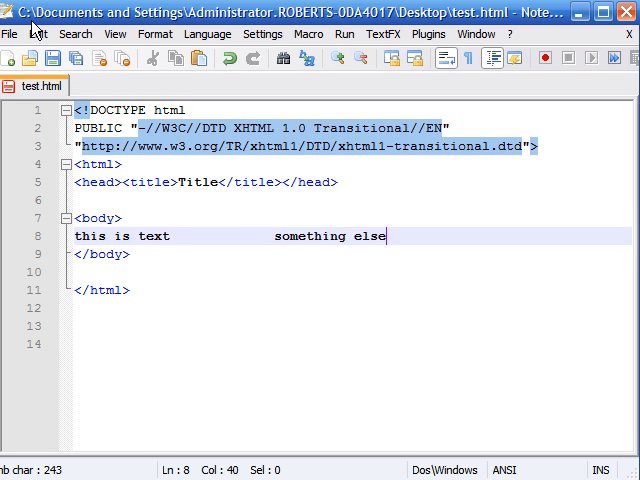
mouse_move(196, 98)
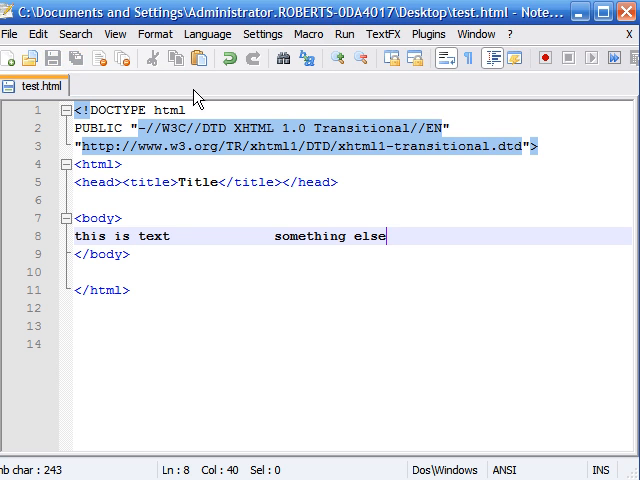
click(344, 34)
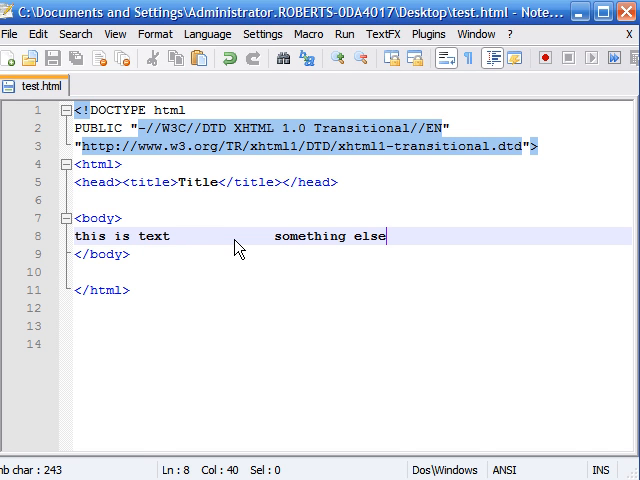
mouse_move(220, 252)
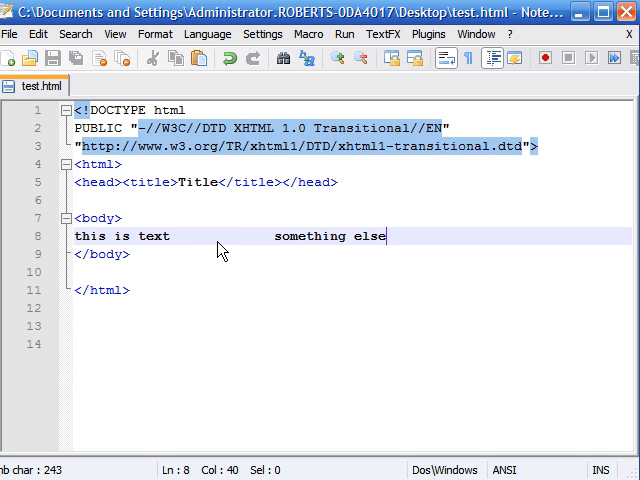
mouse_move(196, 246)
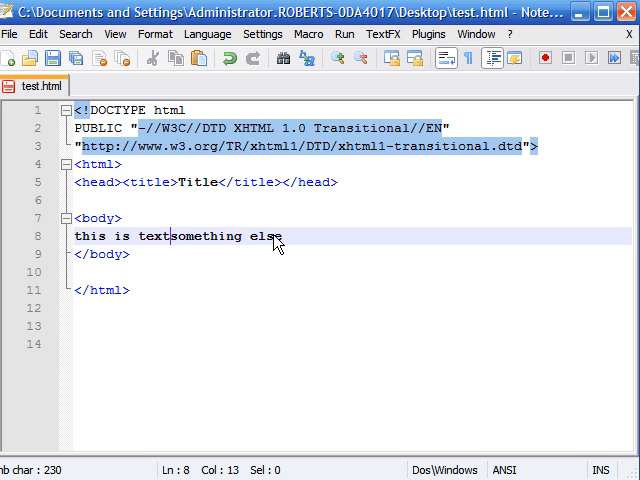
Fill the gap between "text" and "something" with seven &nbsp; entities.
text(&)
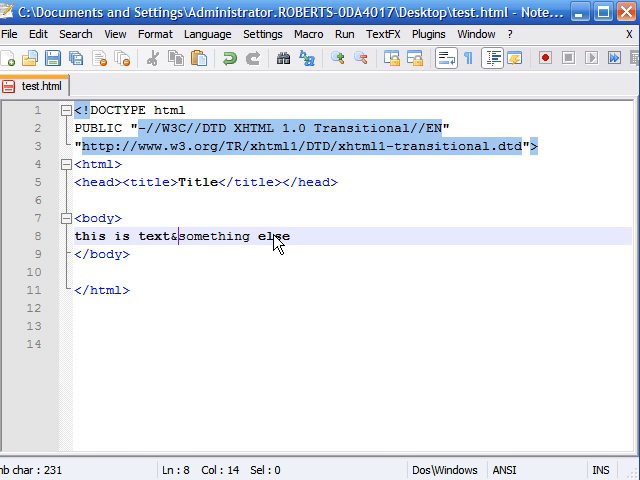
text(nbsp)
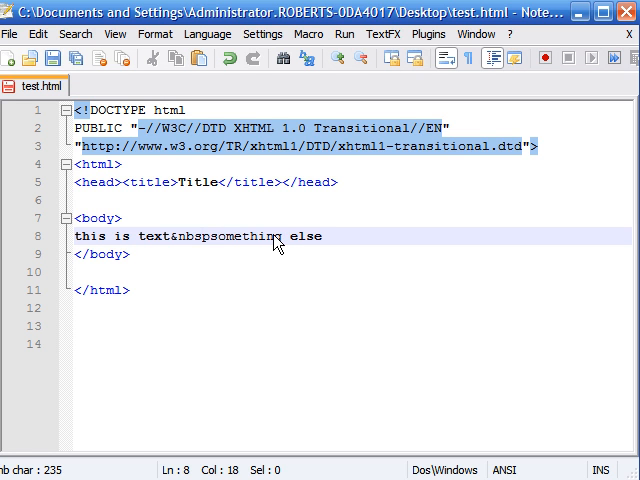
text(;)
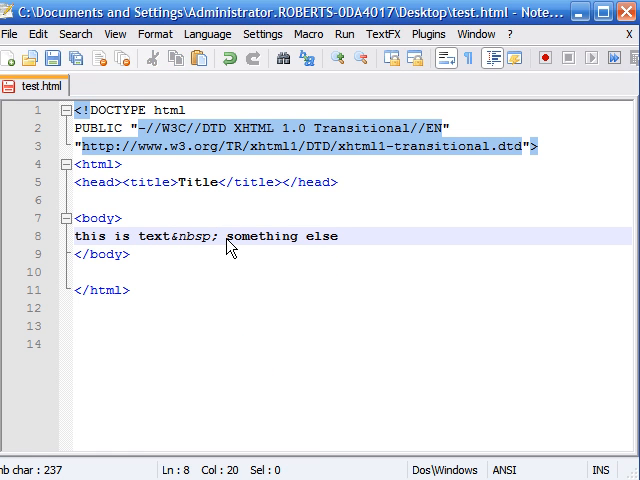
text(&nbsp;&nbsp;&nbsp;&nbsp;&nbsp;&nbsp;&nbsp;&nbsp;&nbsp;)
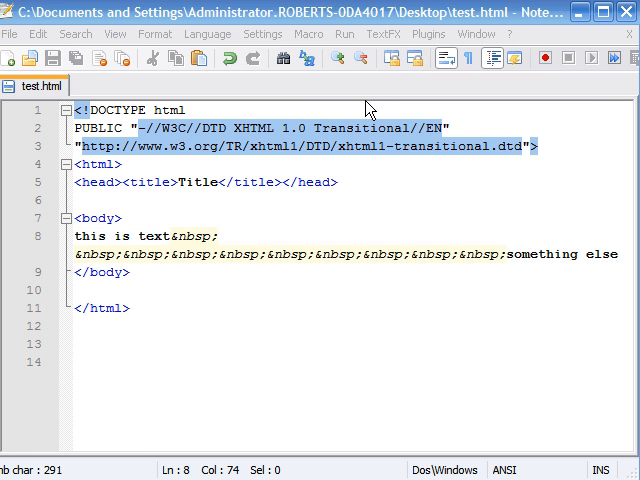
mouse_move(308, 328)
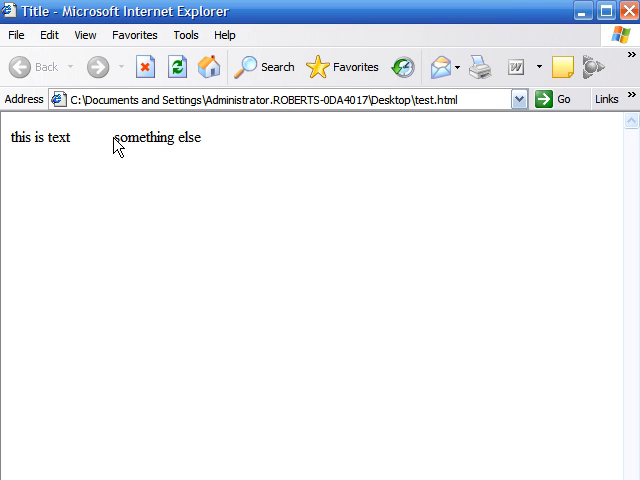
Highlight the rendered gap of spaces in Internet Explorer, then close the browser.
drag(116, 136, 76, 136)
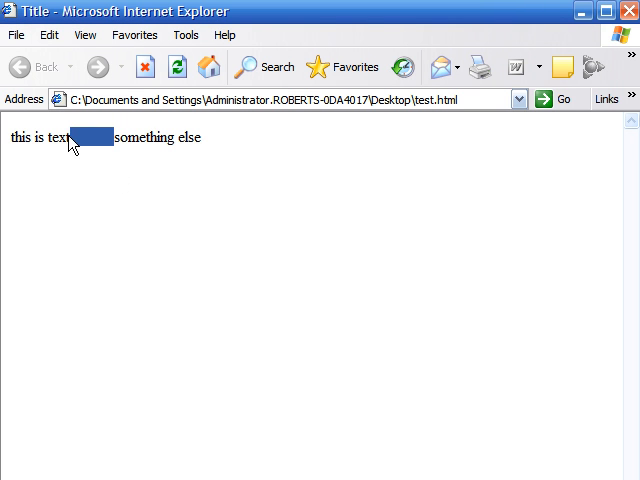
click(112, 148)
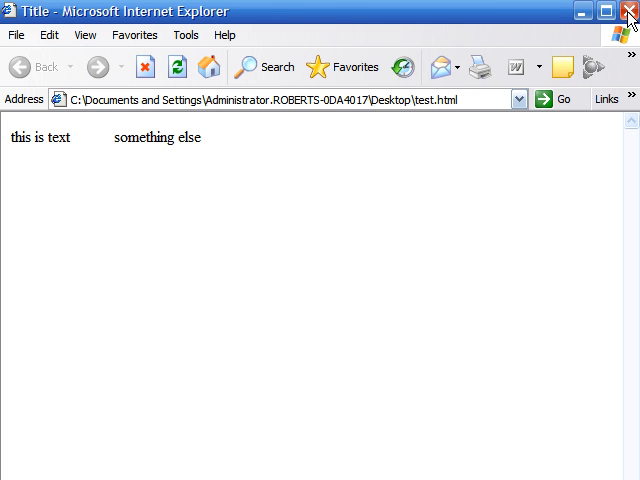
click(628, 12)
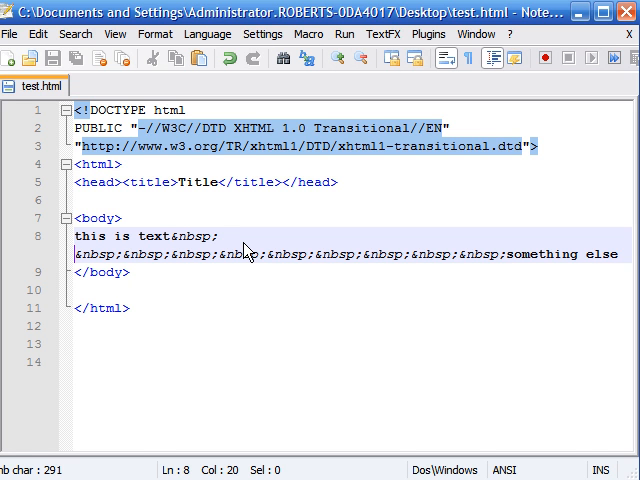
mouse_move(492, 282)
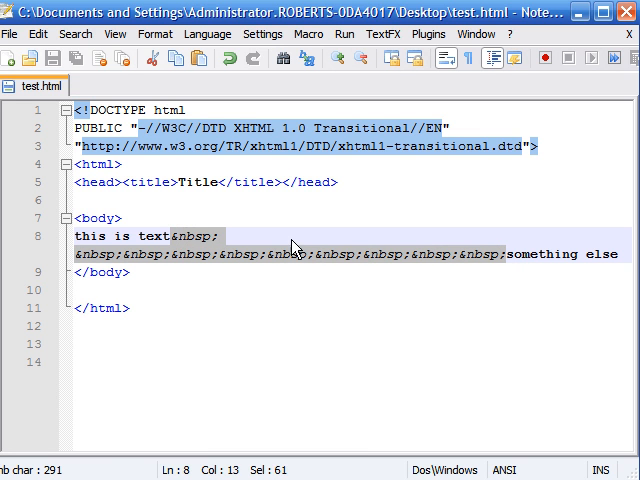
click(220, 244)
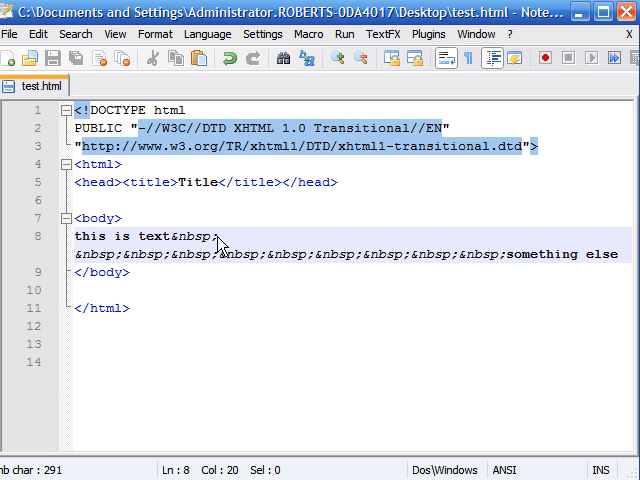
drag(228, 236, 170, 236)
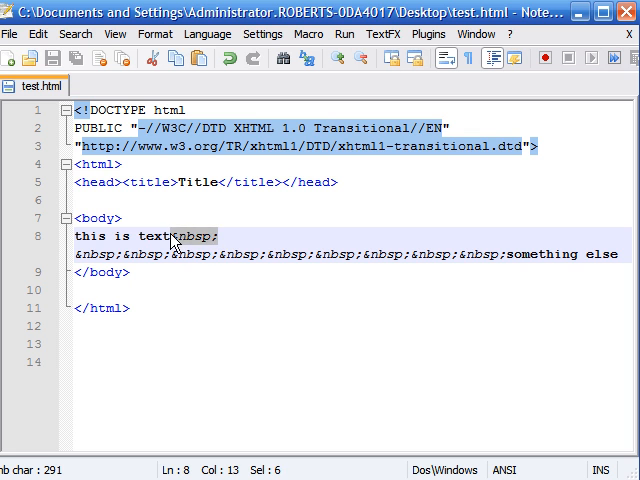
click(184, 236)
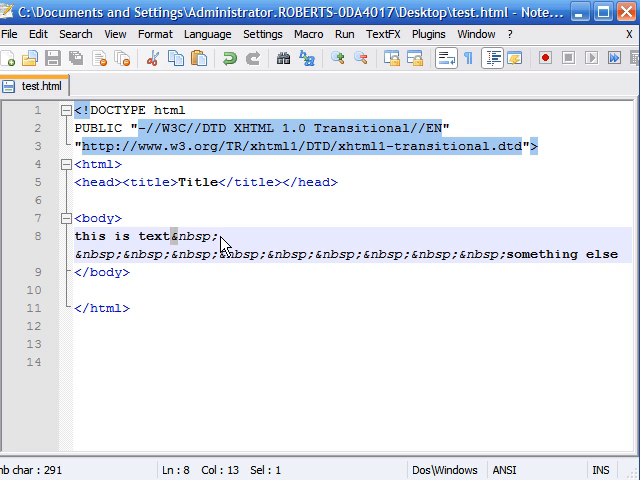
mouse_move(420, 290)
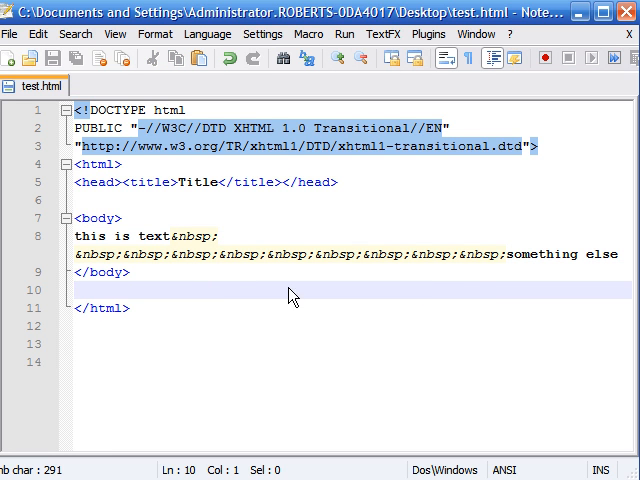
mouse_move(596, 270)
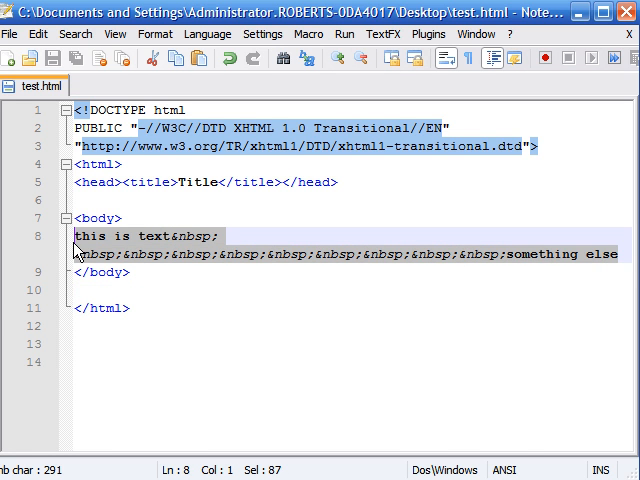
Delete the selected body lines, leaving the body empty.
key(Delete)
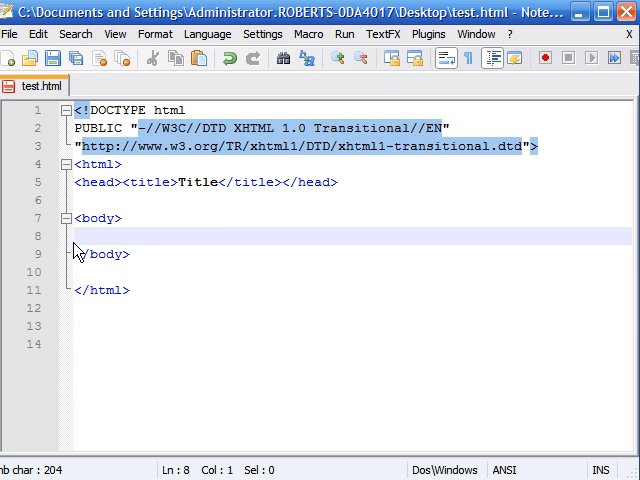
mouse_move(188, 246)
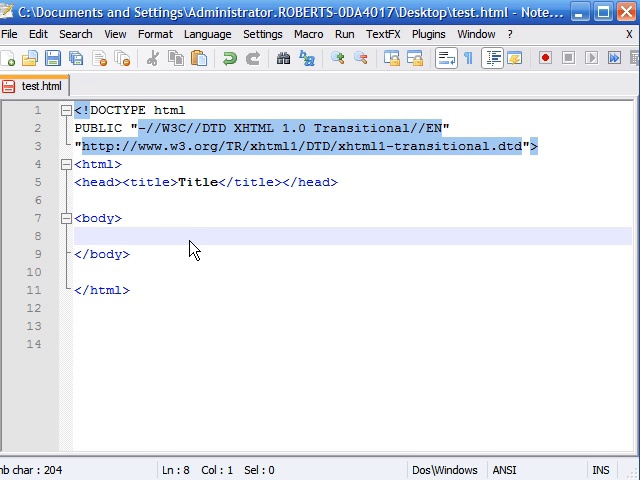
mouse_move(184, 244)
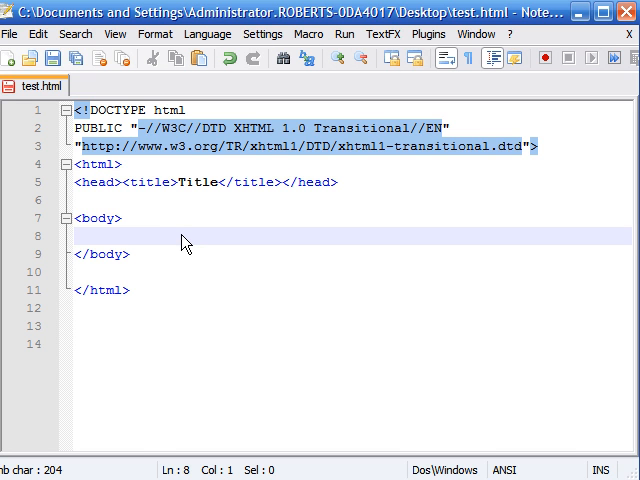